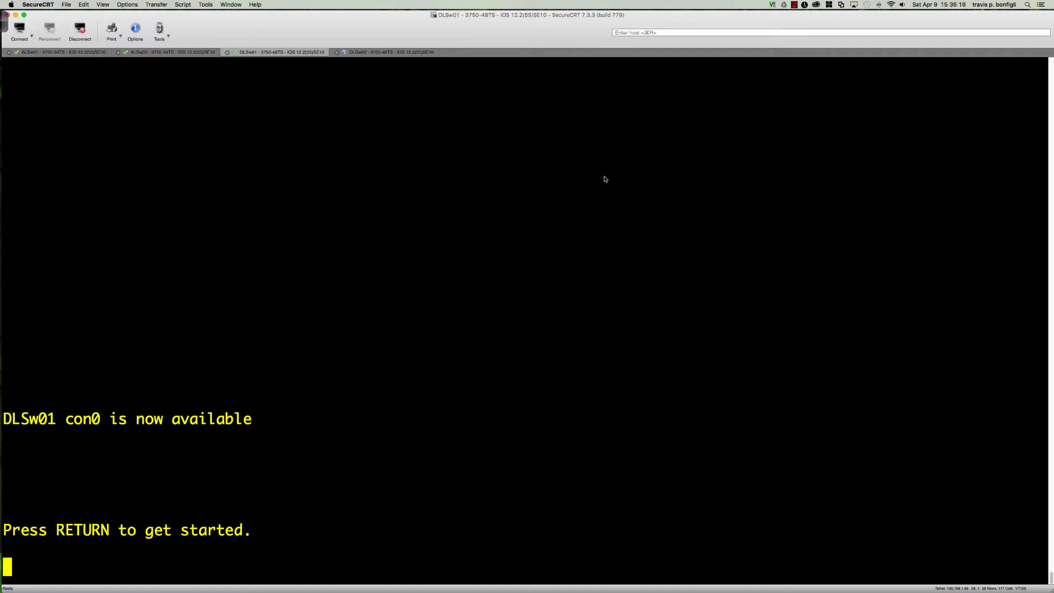
mouse_move(8, 231)
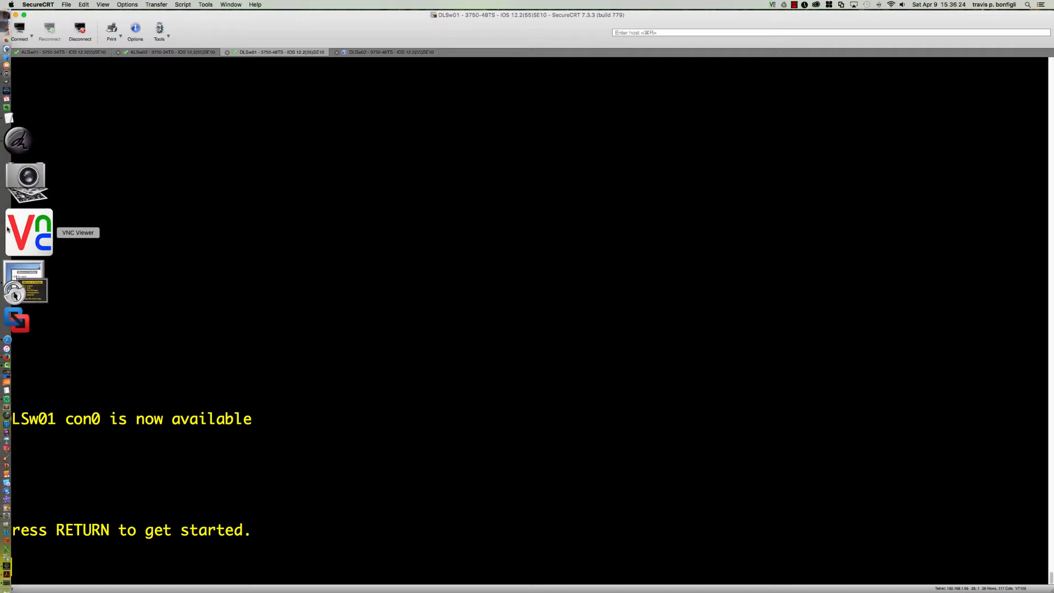
Step: Connect VNC Viewer to 192.168.1.165:6969 and authenticate to the remote MacBook
left_click(29, 232)
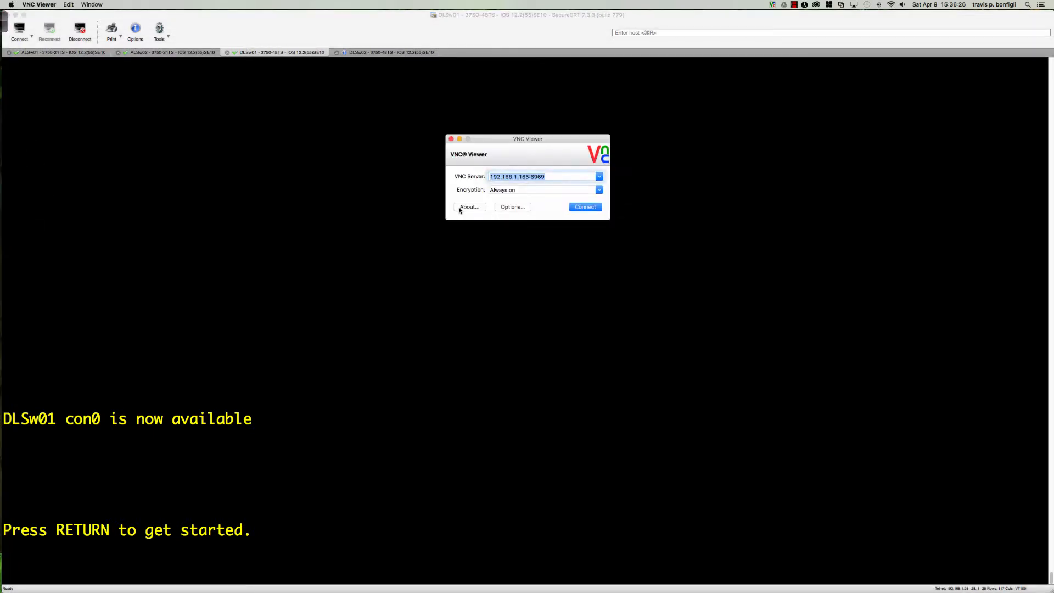
left_click(584, 207)
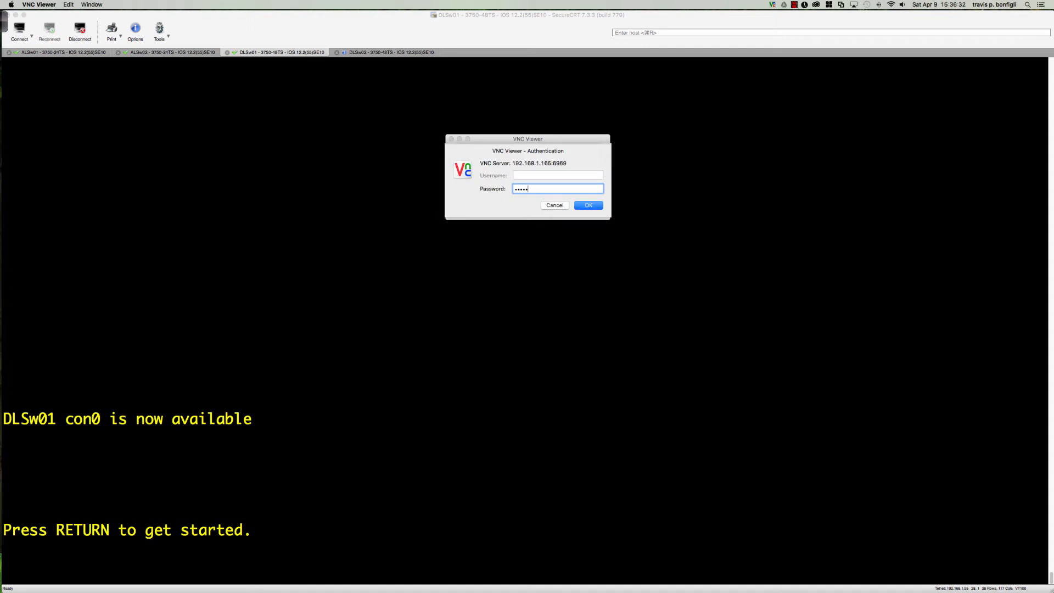
type("password")
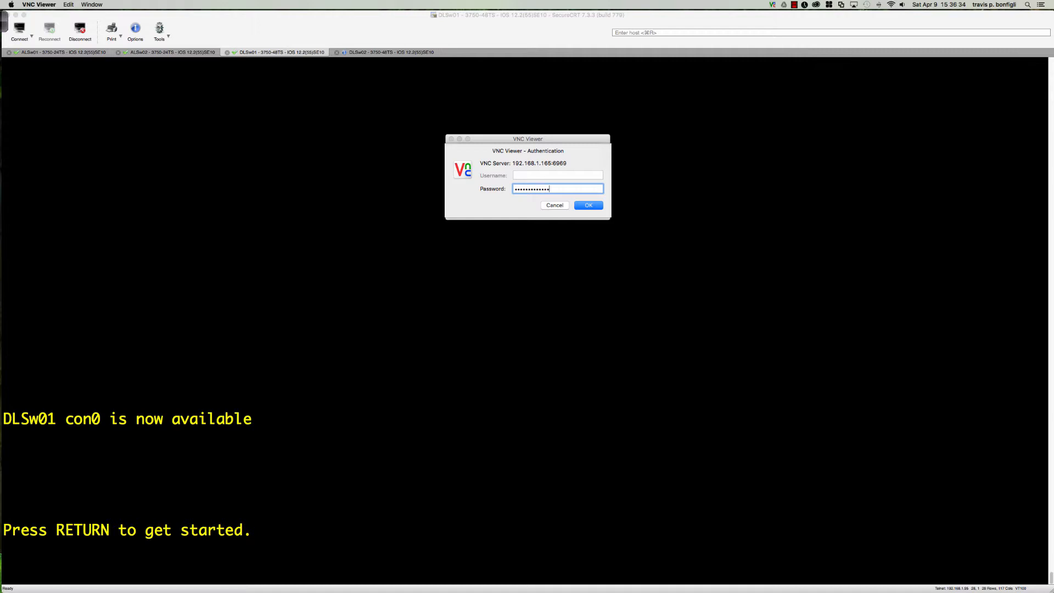
left_click(587, 206)
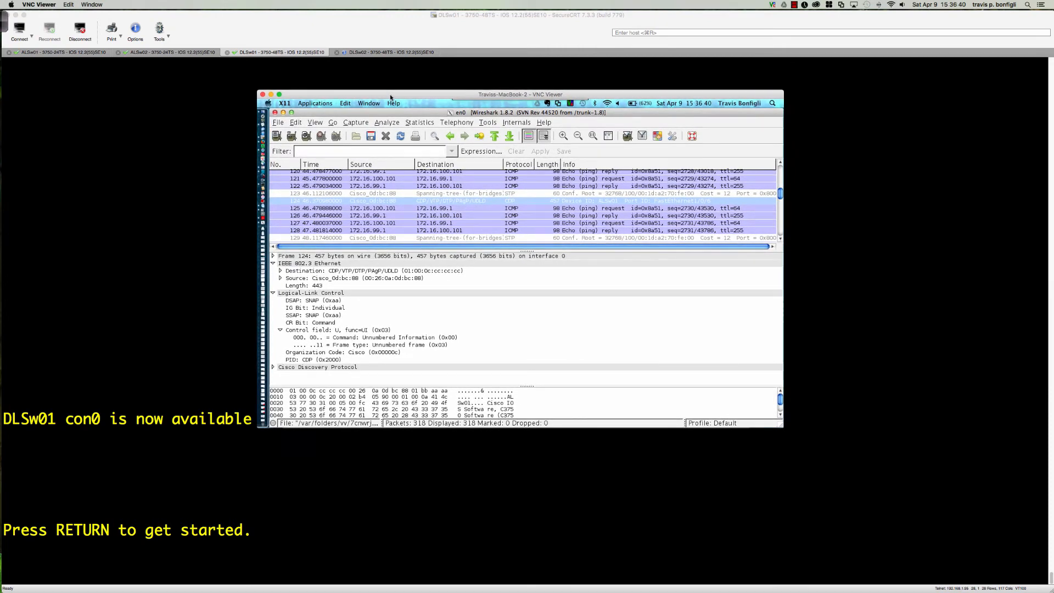
mouse_move(475, 307)
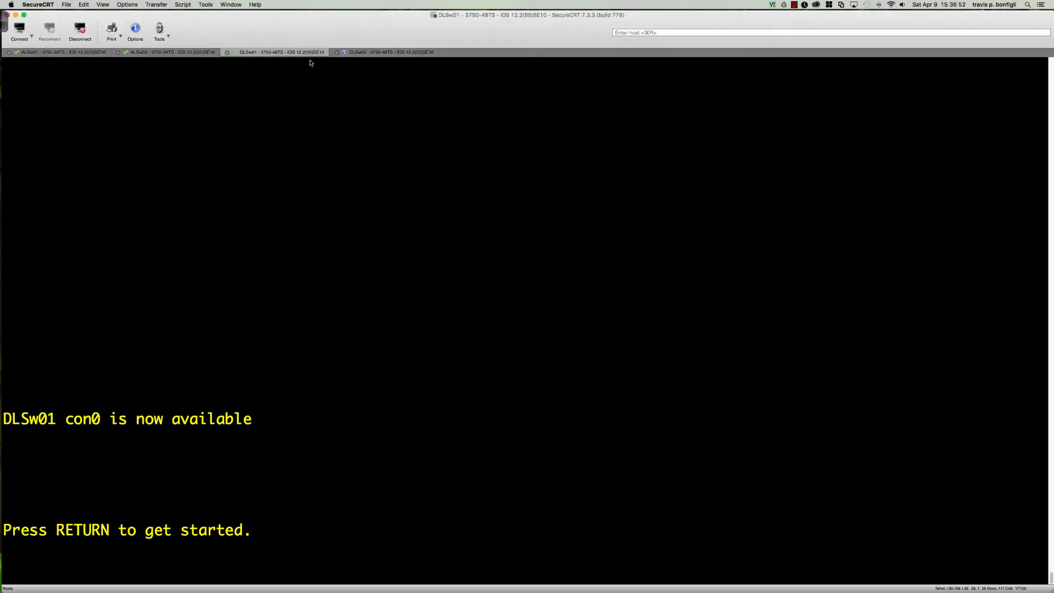
mouse_move(320, 193)
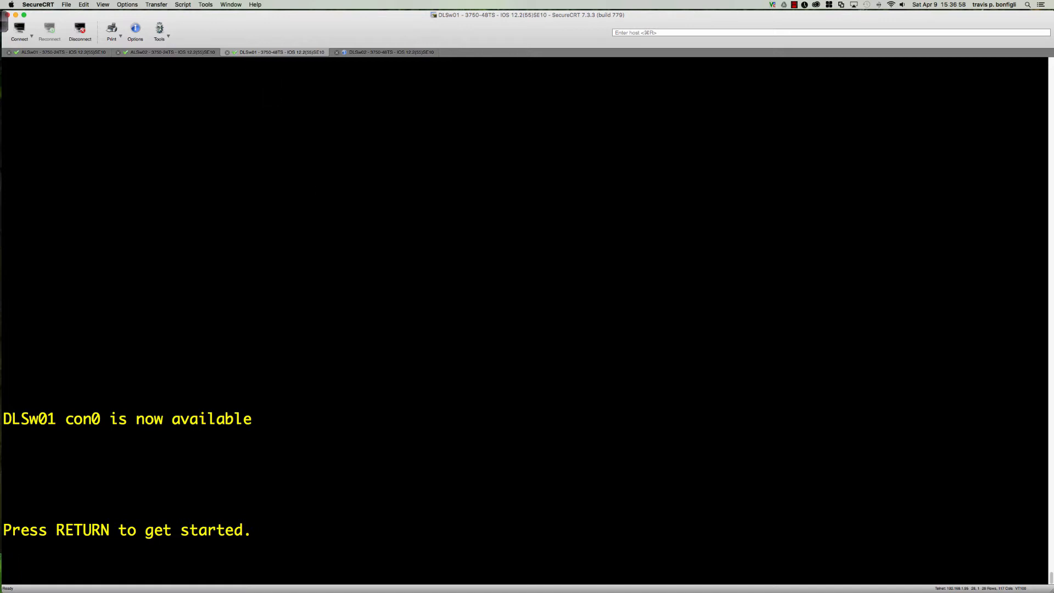
Step: On DLSw01 create VLAN 300 and name it REMOTE_SPAN
key("Return")
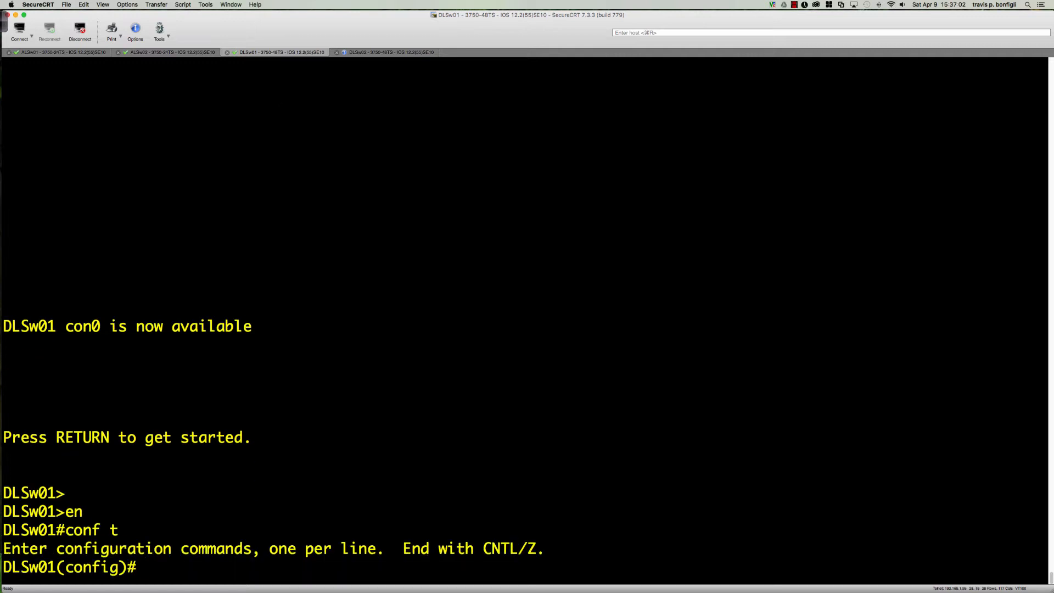
type("vlan 300")
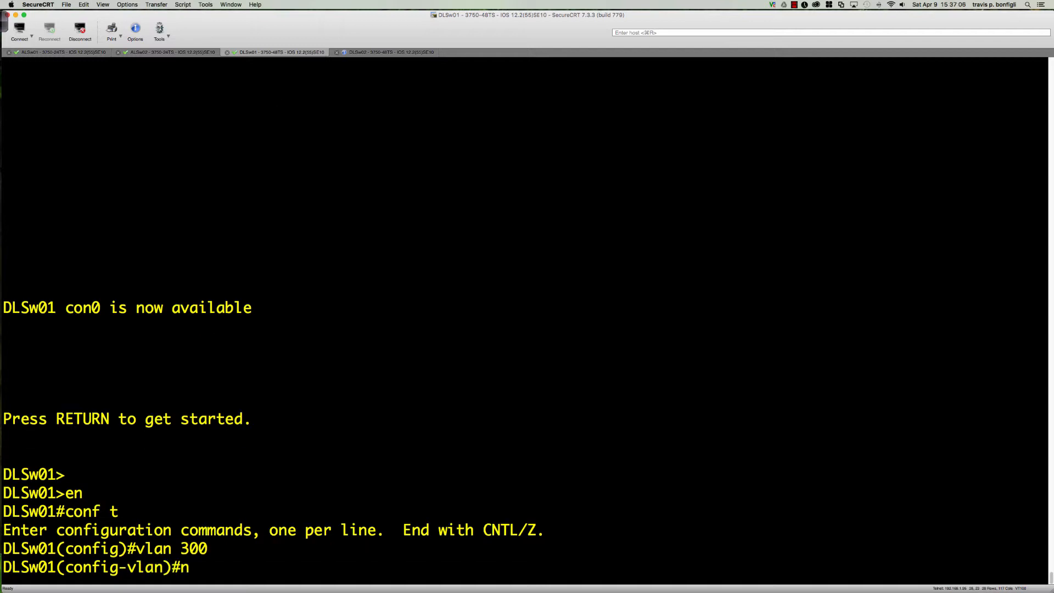
type("ame REMOTE")
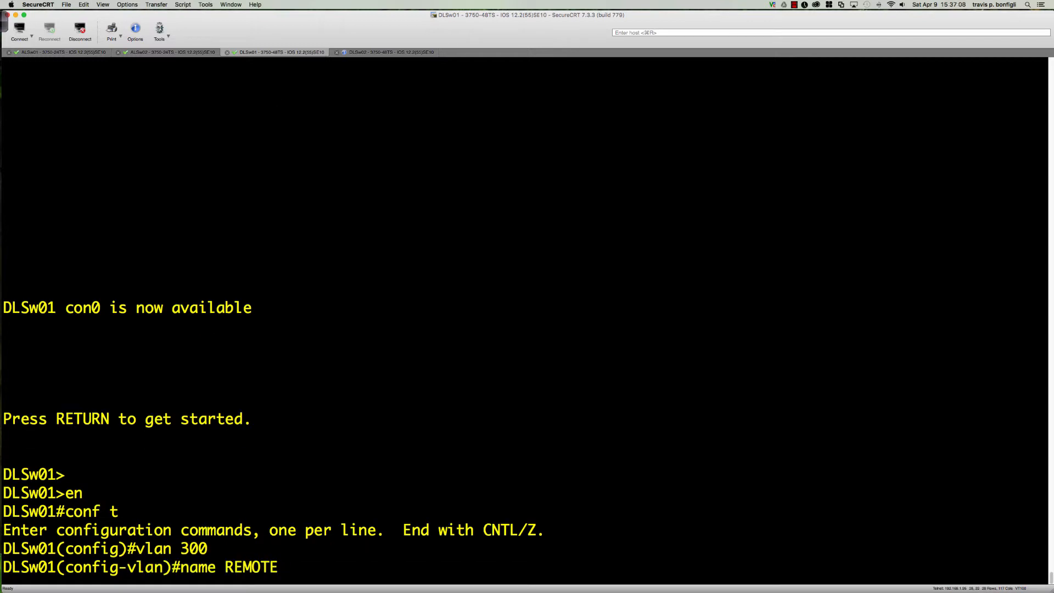
type("_SPAN")
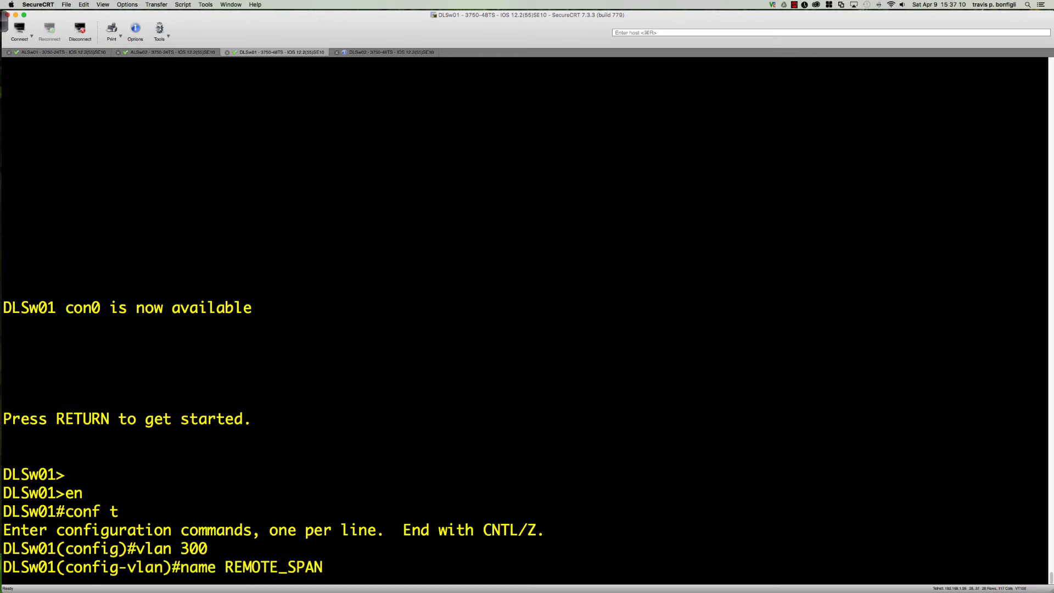
key("Return")
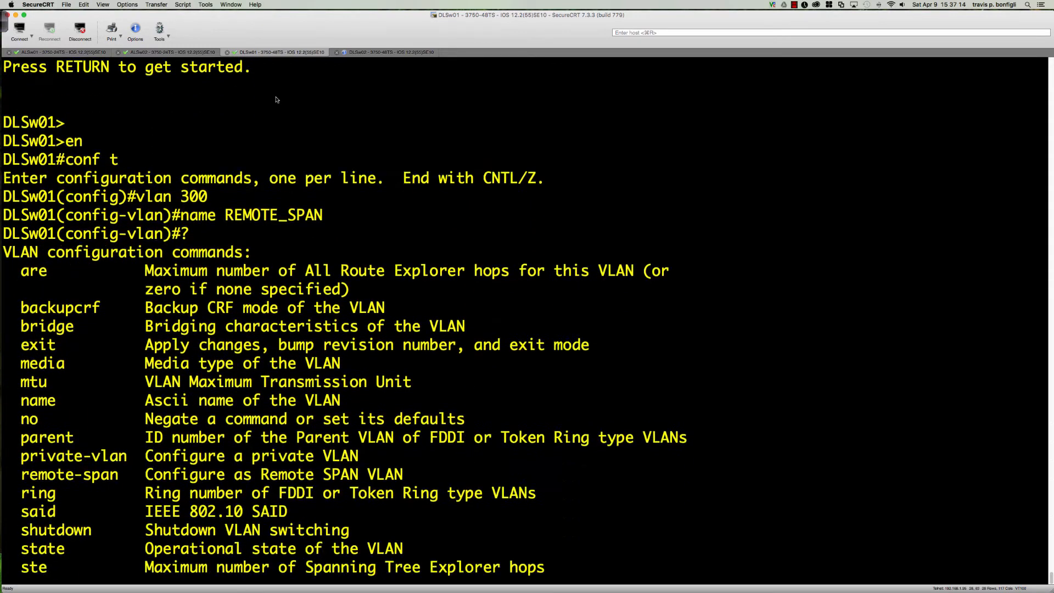
Step: Mark VLAN 300 as remote-span and check it with 'do sh vlan b'
scroll("down", 3)
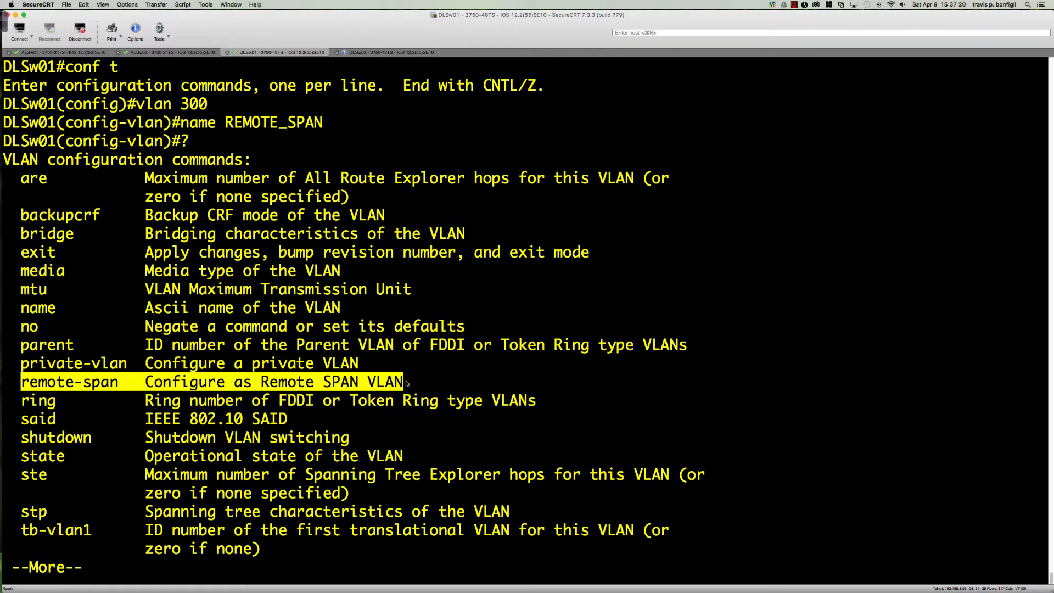
key("space")
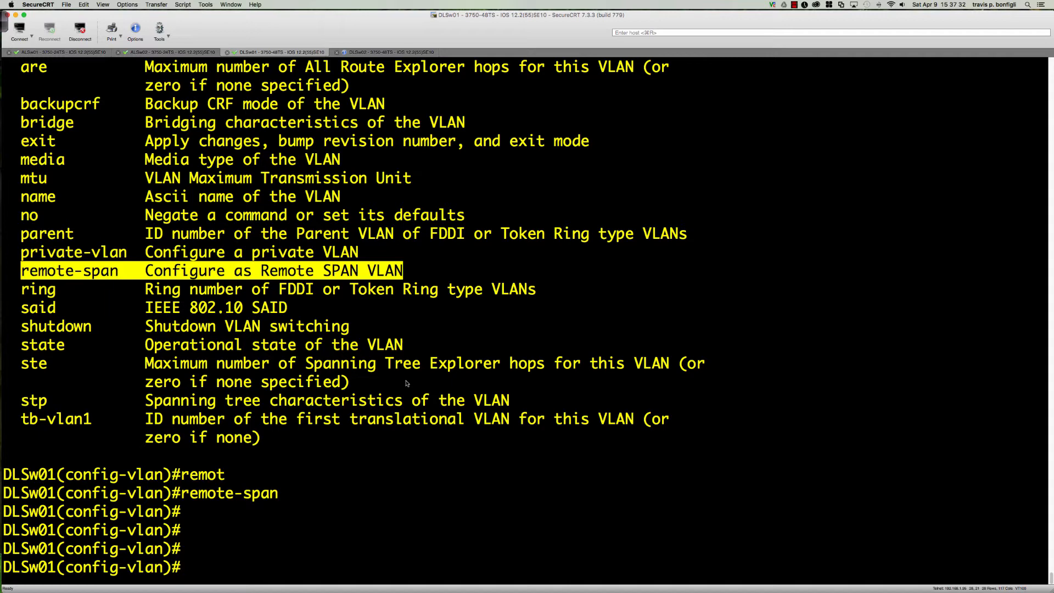
type("do sh vlan bri")
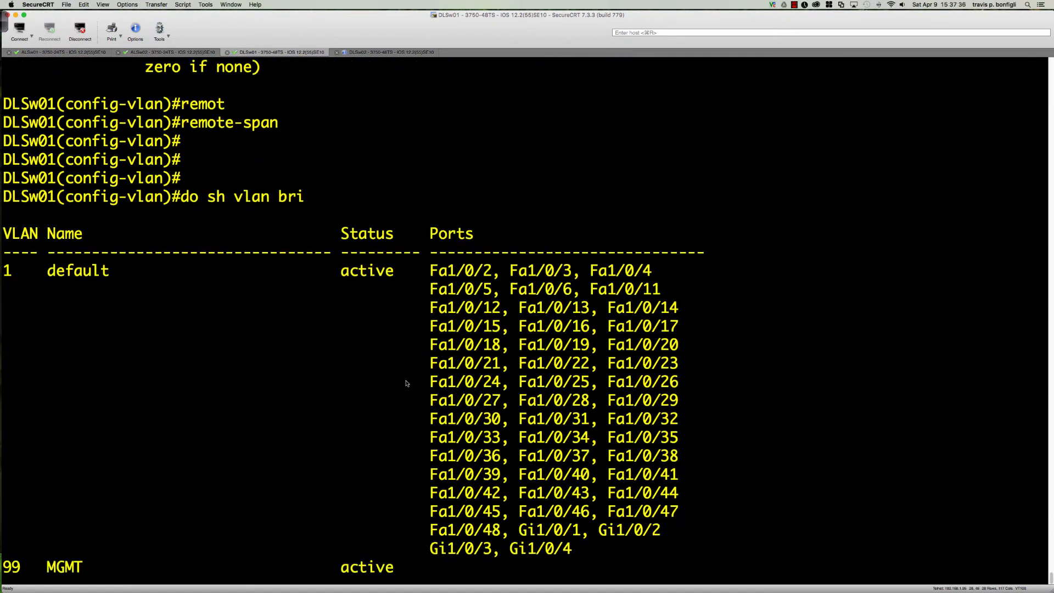
scroll("down", 3)
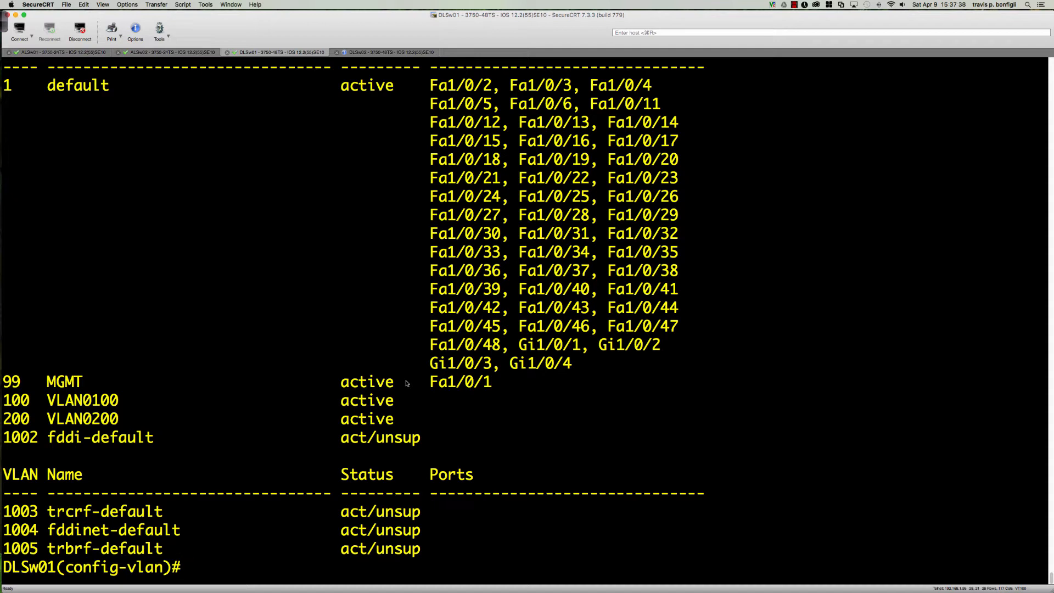
Step: Save DLSw01 with 'wri mem' and confirm VLAN 300 REMOTE_SPAN is active
type("end")
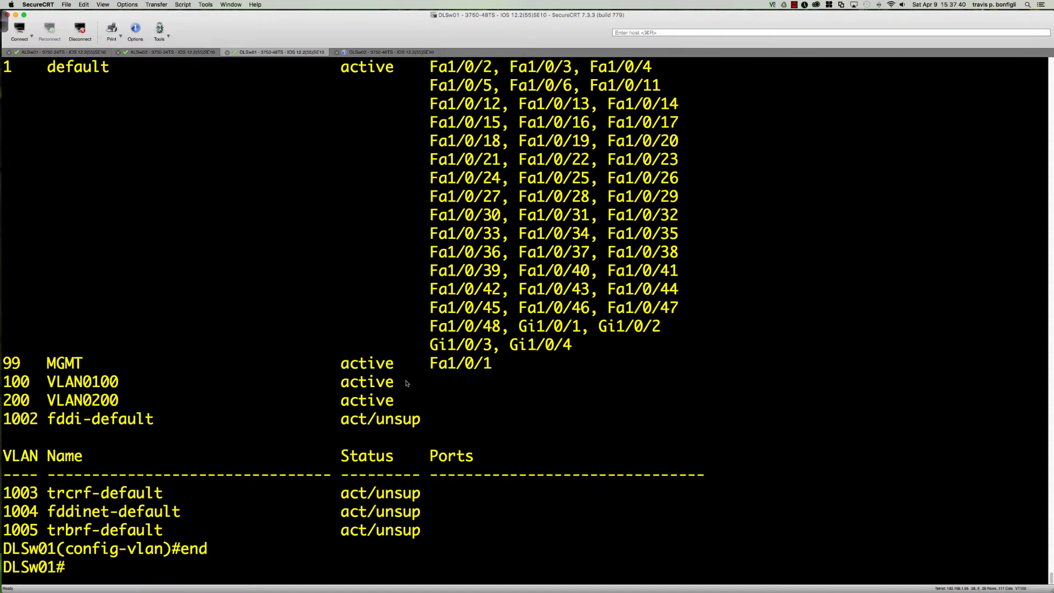
type("wri mem")
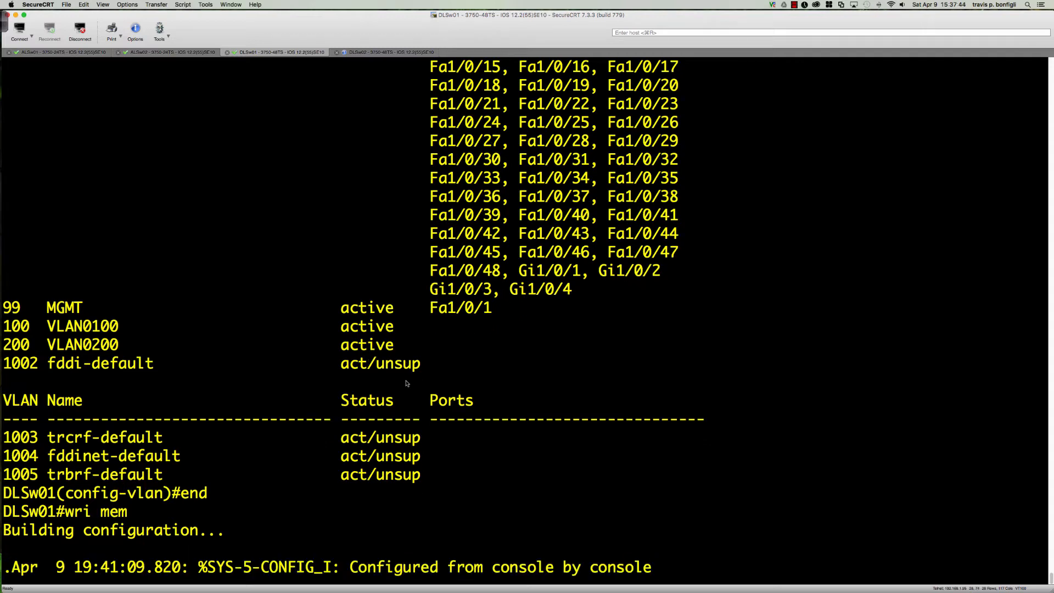
type("sh b")
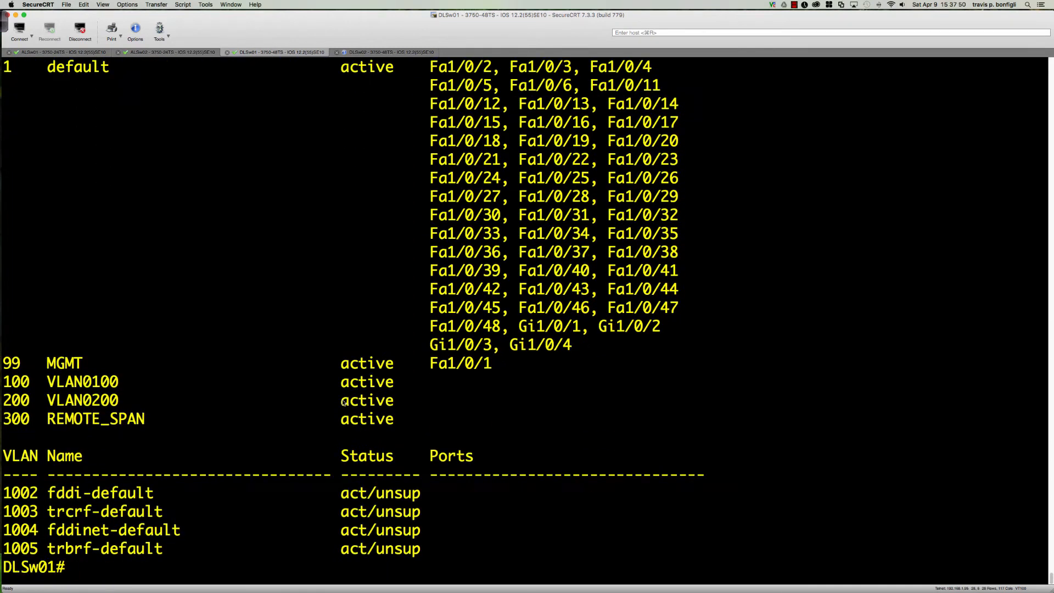
mouse_move(42, 427)
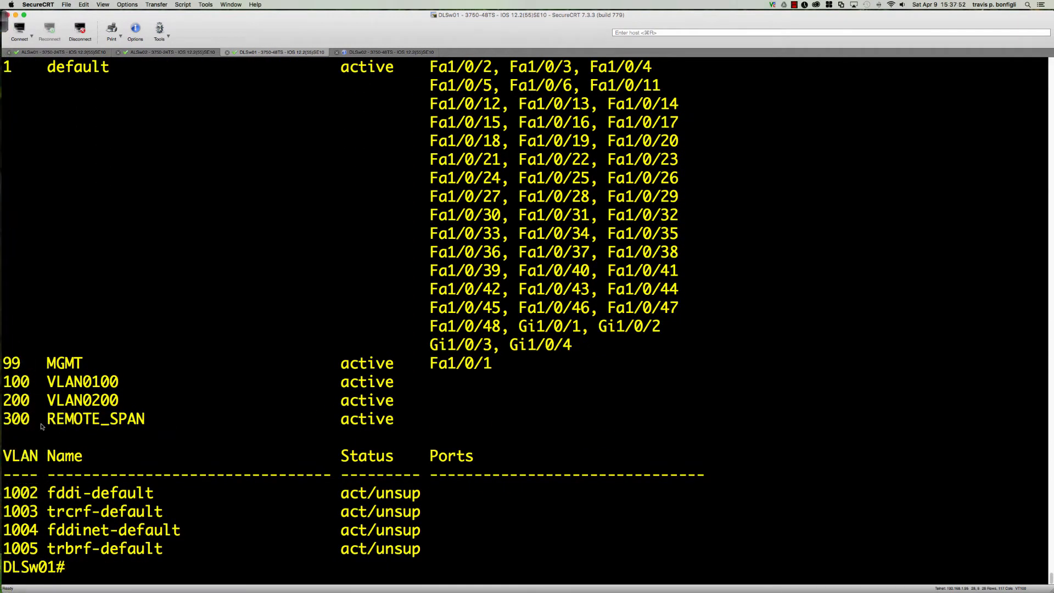
double_click(96, 419)
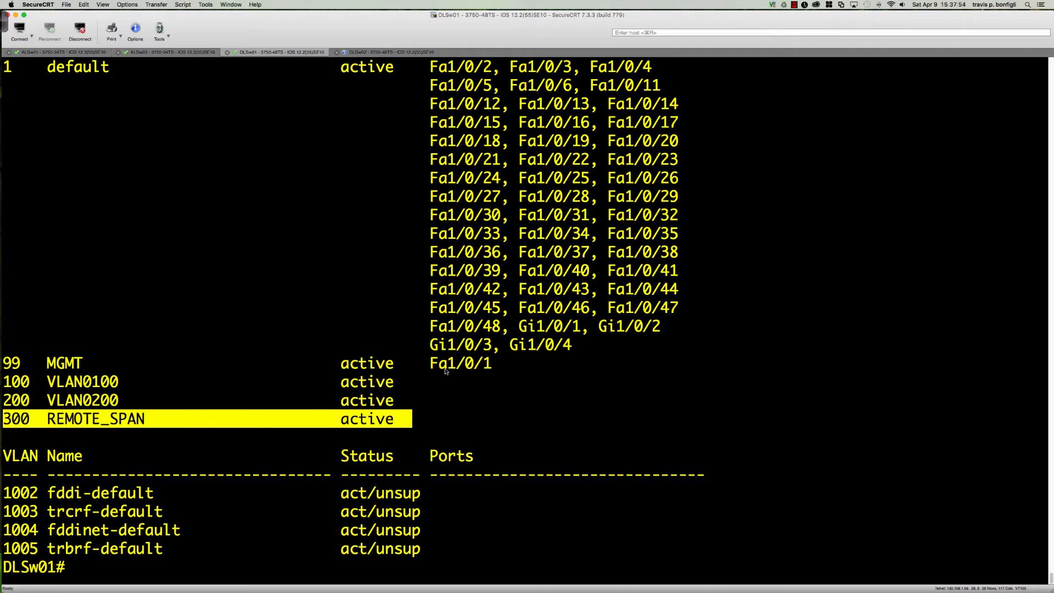
left_click(170, 52)
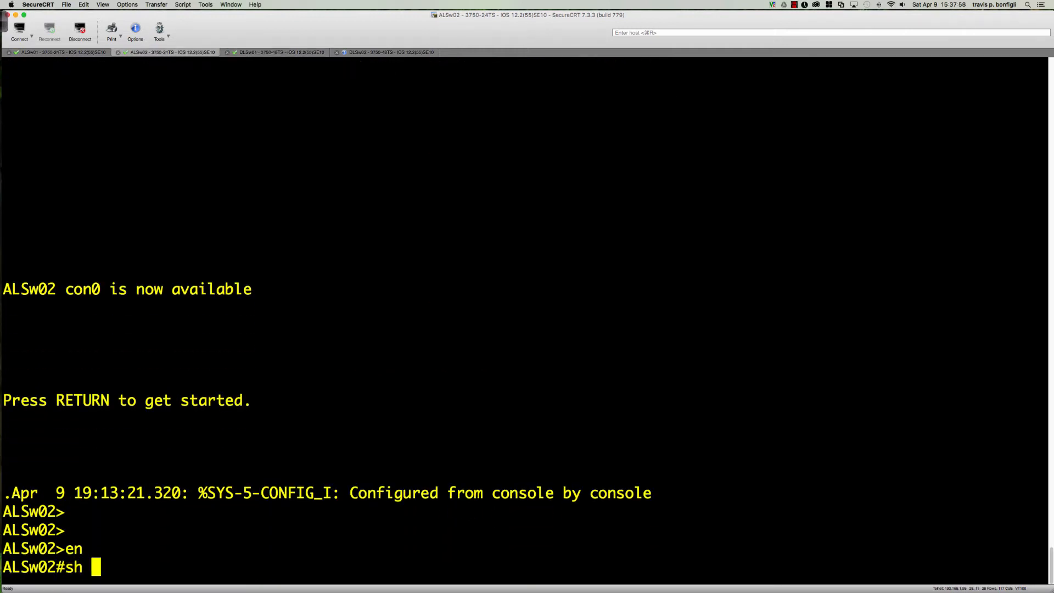
Step: Verify VLAN 300 REMOTE_SPAN is active on ALSw02 and ALSw01 with 'sh vlan bri'
type("vlan bri")
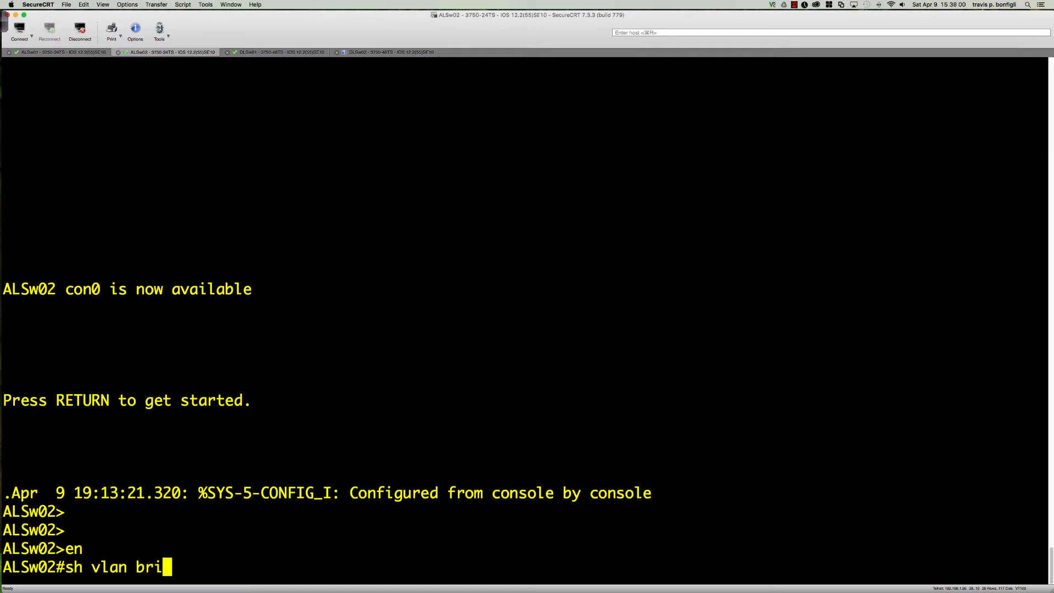
key("Return")
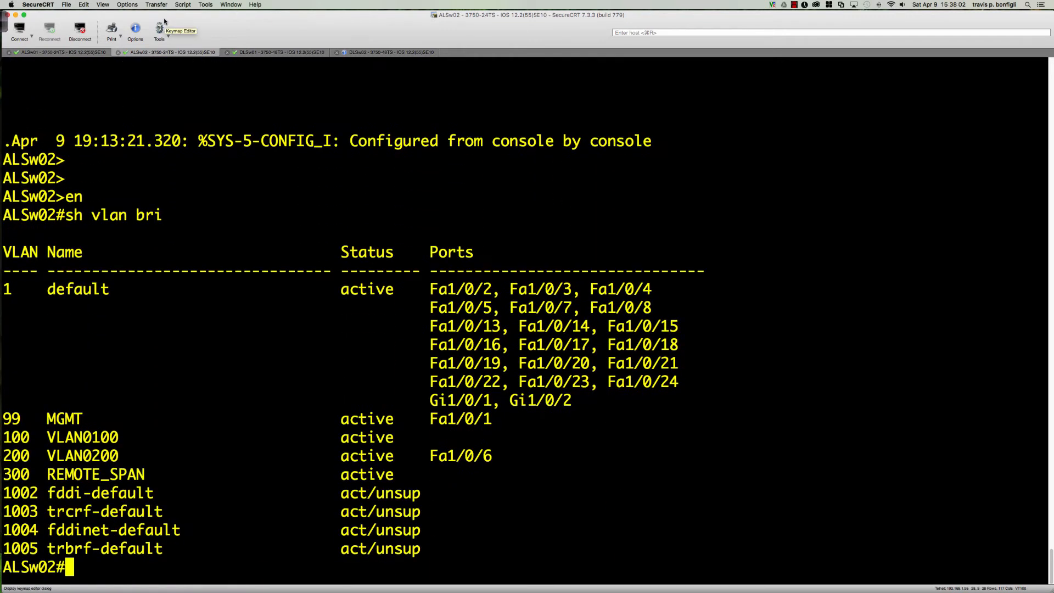
left_click(57, 52)
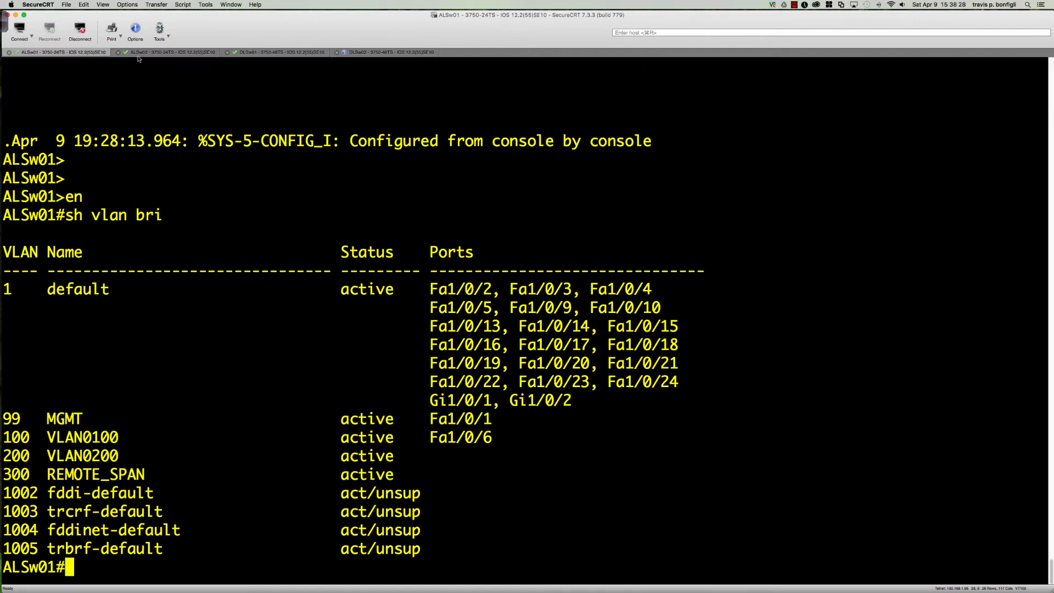
mouse_move(151, 68)
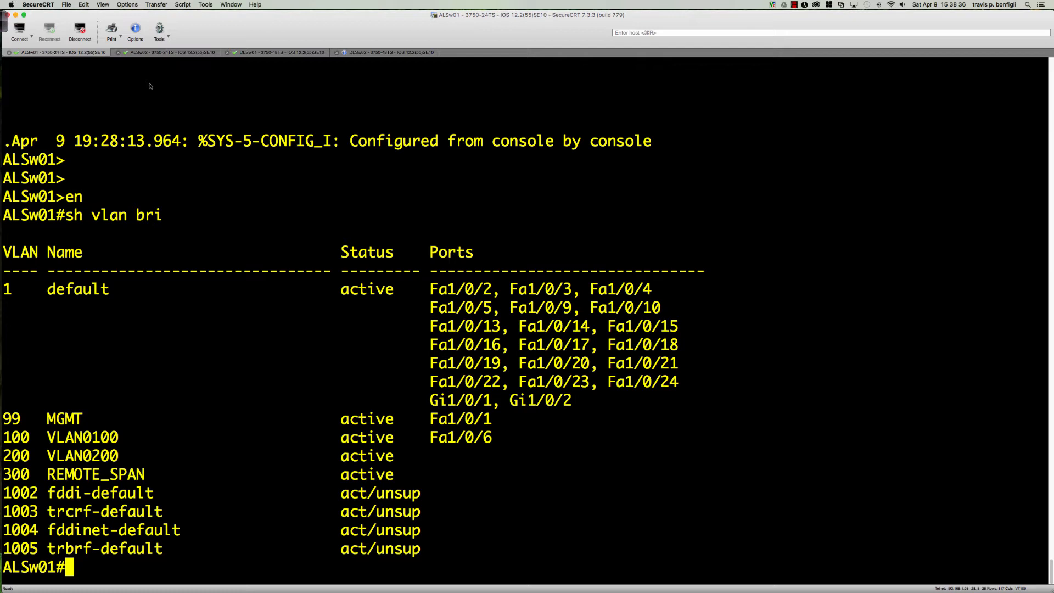
left_click(163, 52)
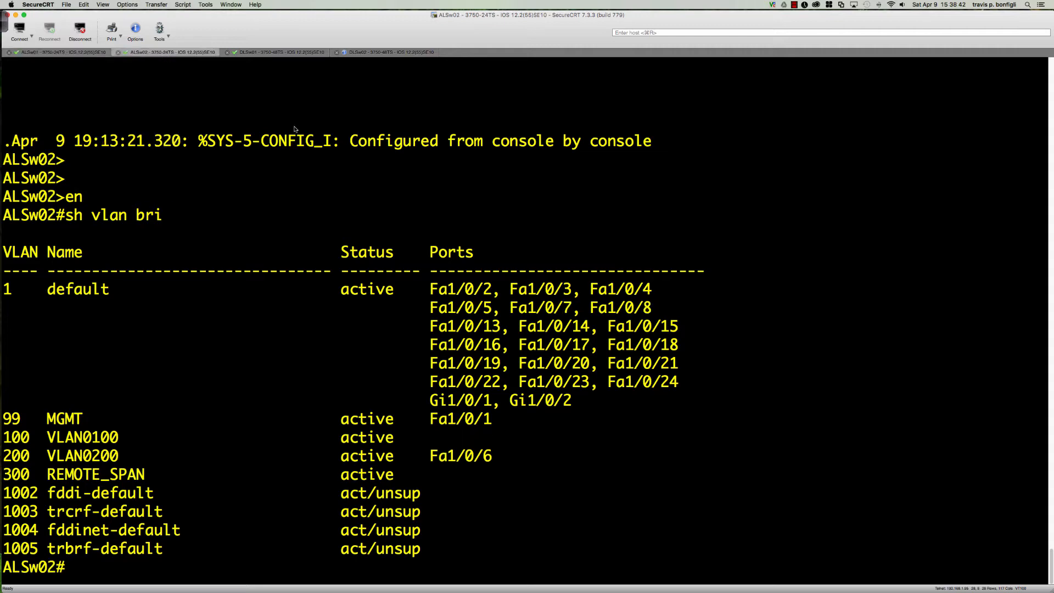
Step: On ALSw02 set monitor session 1 source Fa1/0/6, destination remote VLAN 300, and verify it
key("Return")
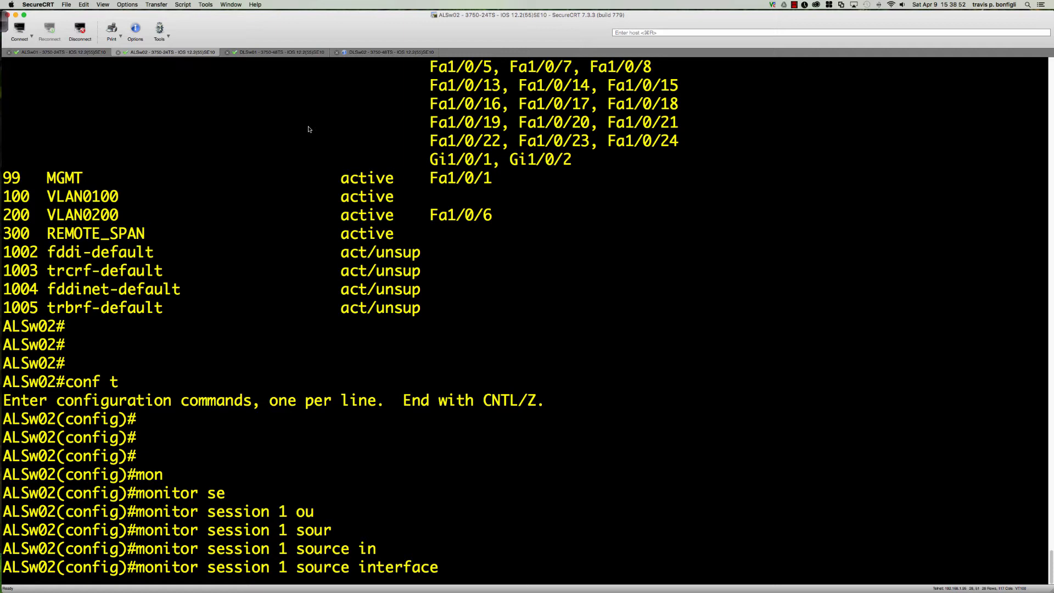
type("fa1/0/6")
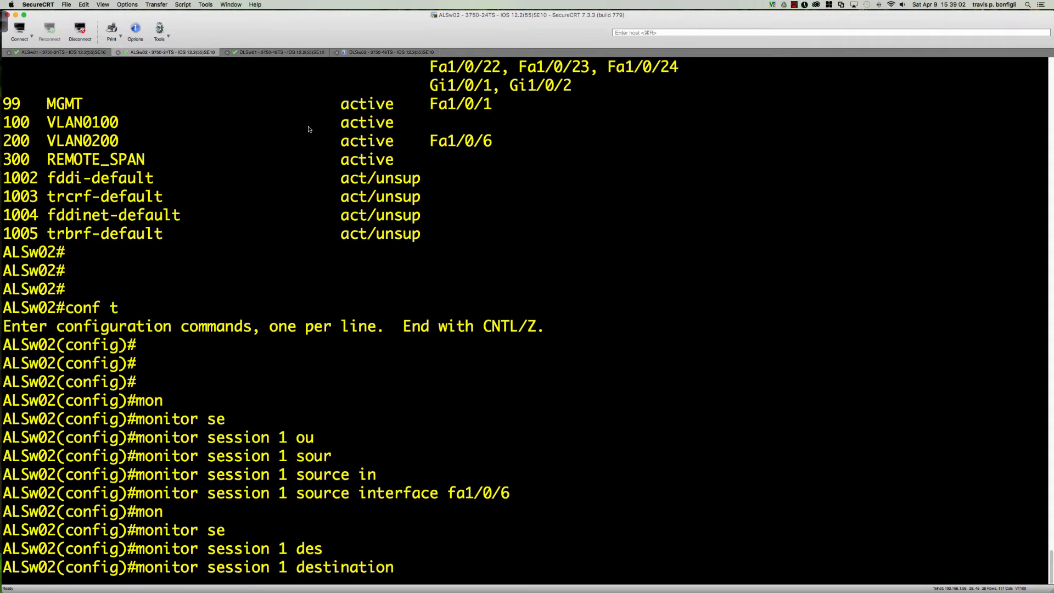
type("remote vla")
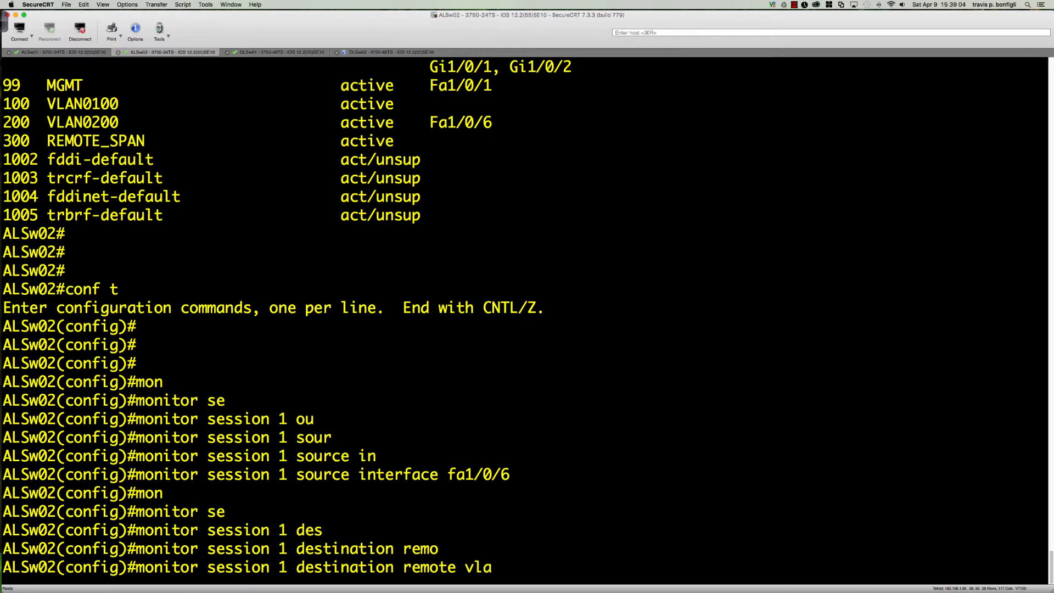
type("300")
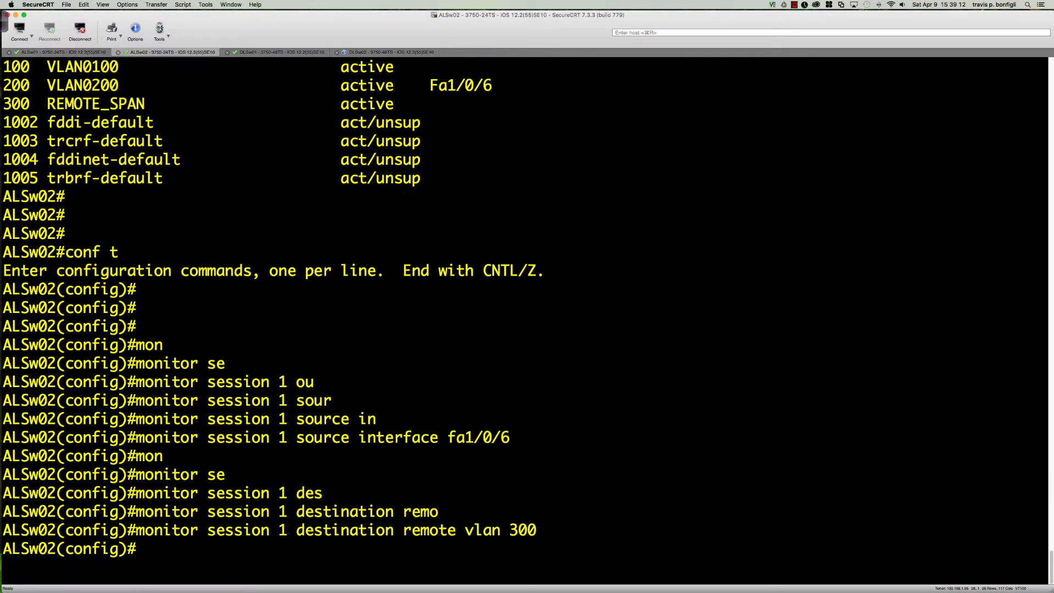
type("do sh monit")
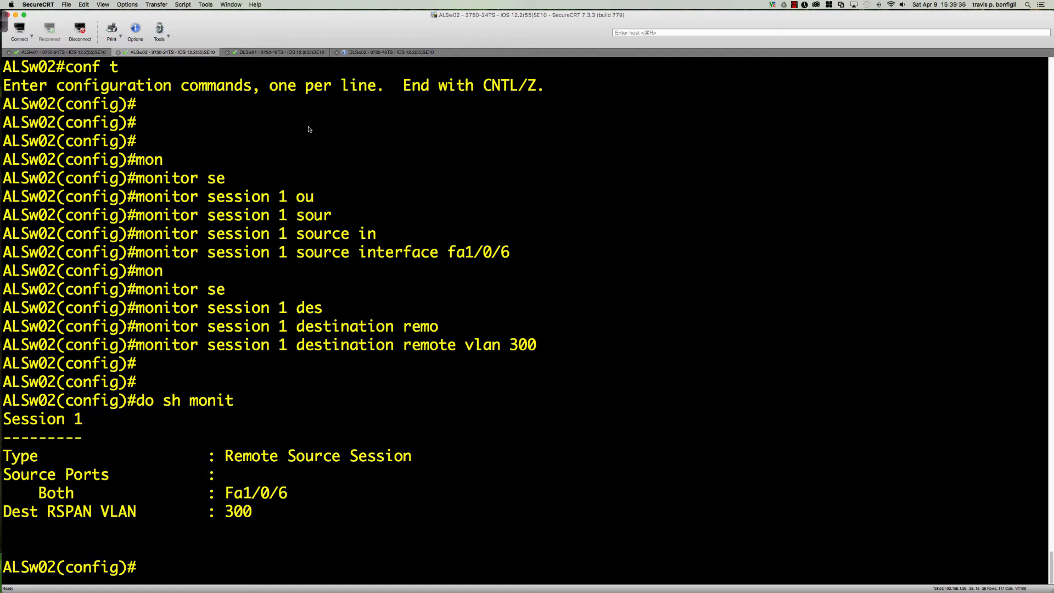
mouse_move(144, 62)
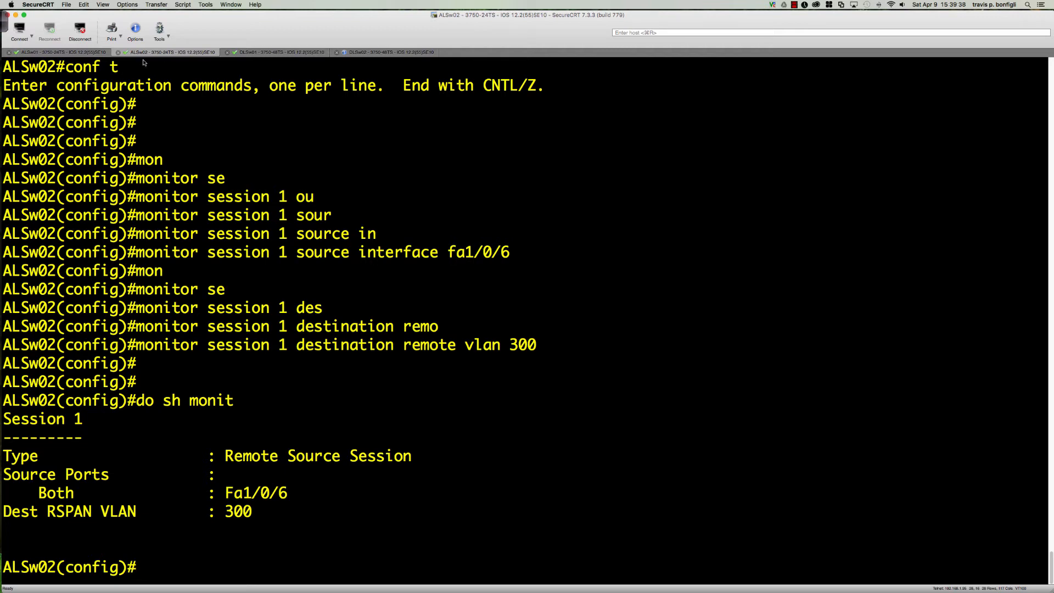
left_click(57, 52)
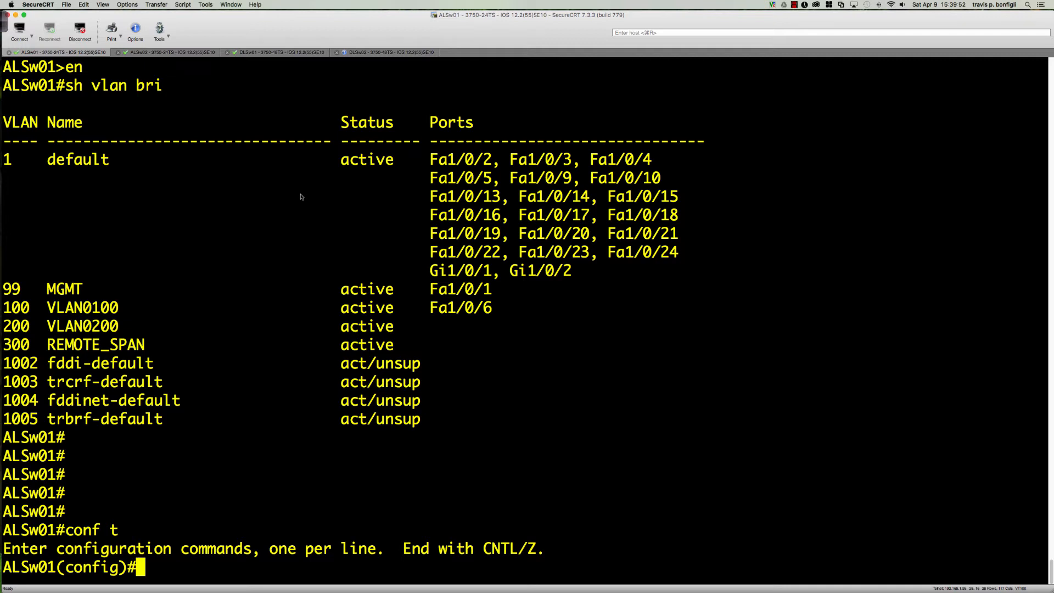
Step: On ALSw01 set monitor session 1 source remote VLAN 300 and destination interface Fa1/0/6
type("monitor session 1")
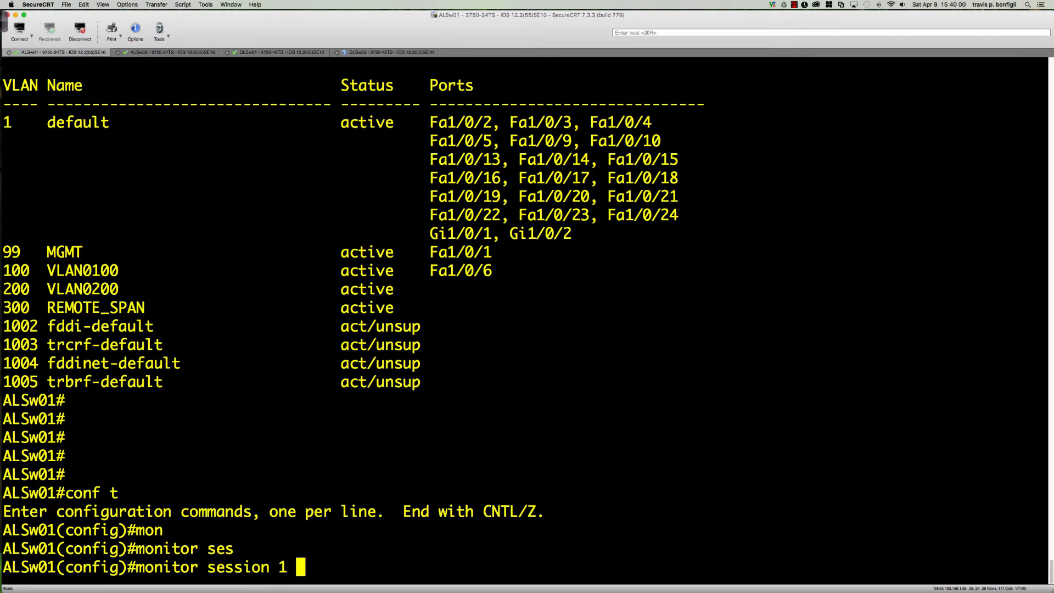
type("source remote")
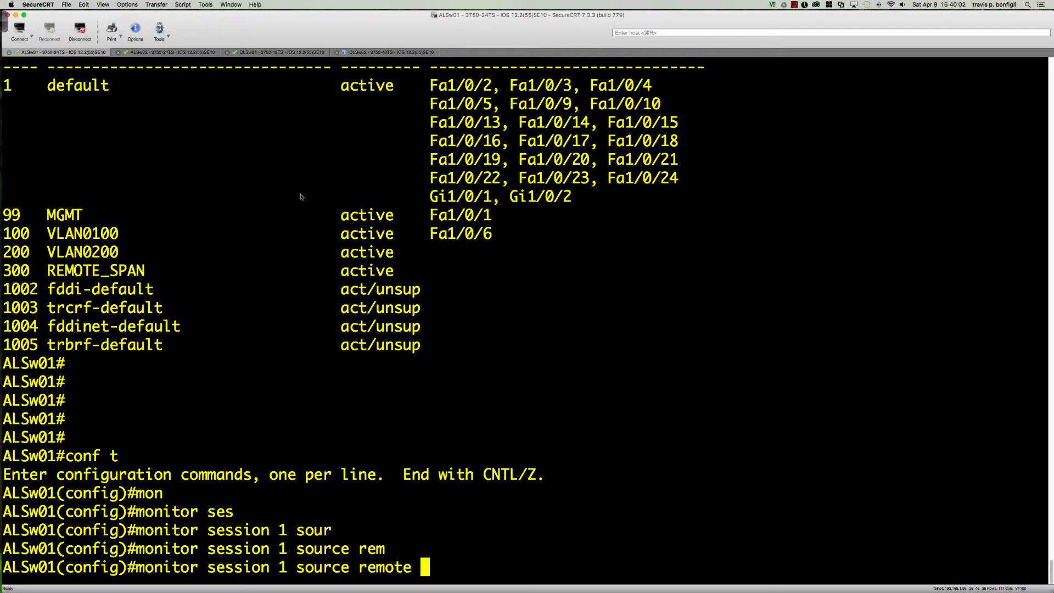
key("Return")
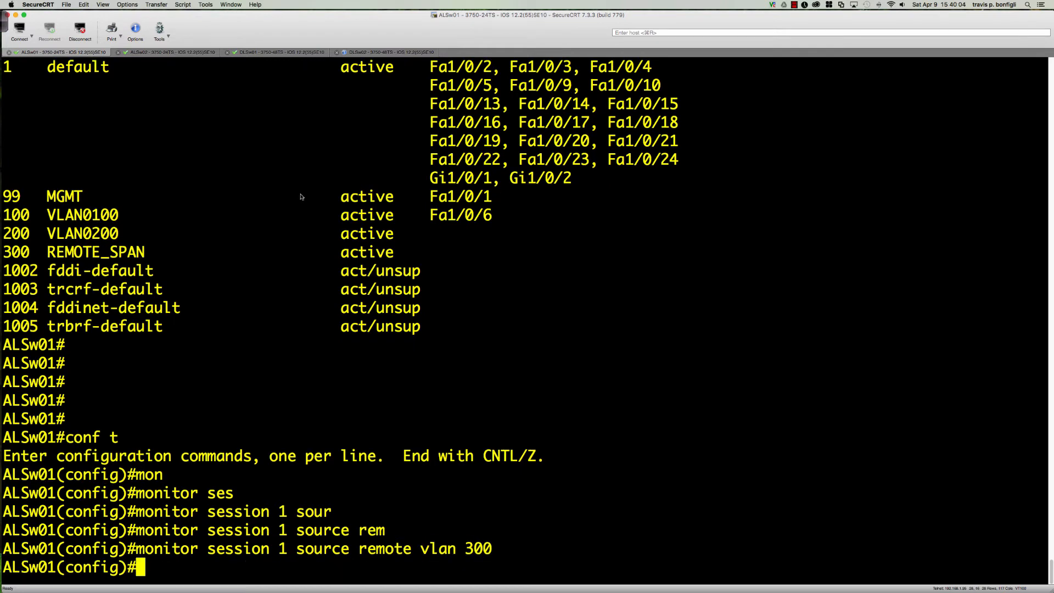
type("monitor session 1 destination interface fa")
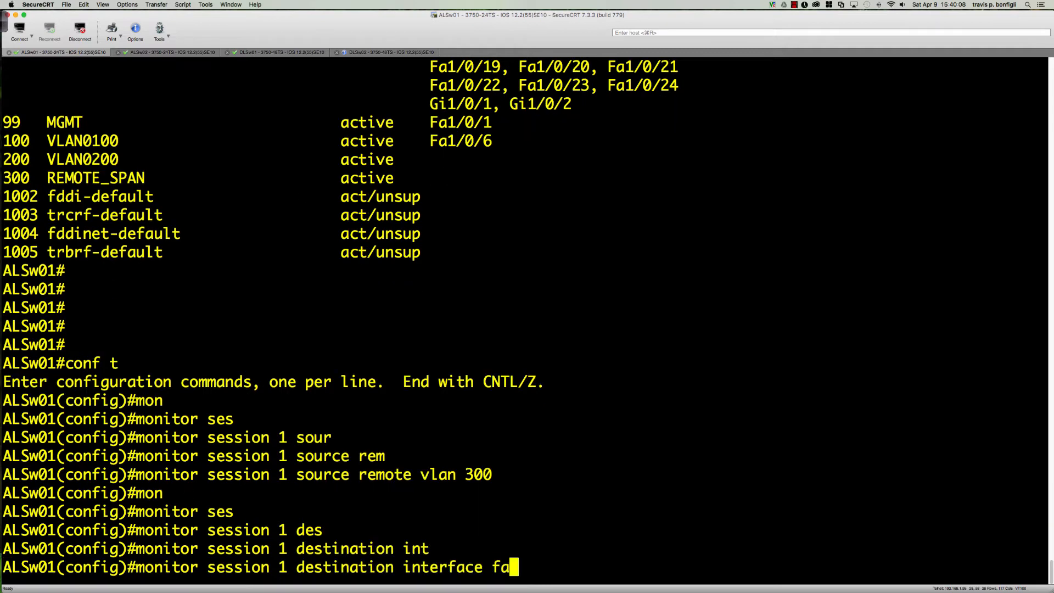
key("Return")
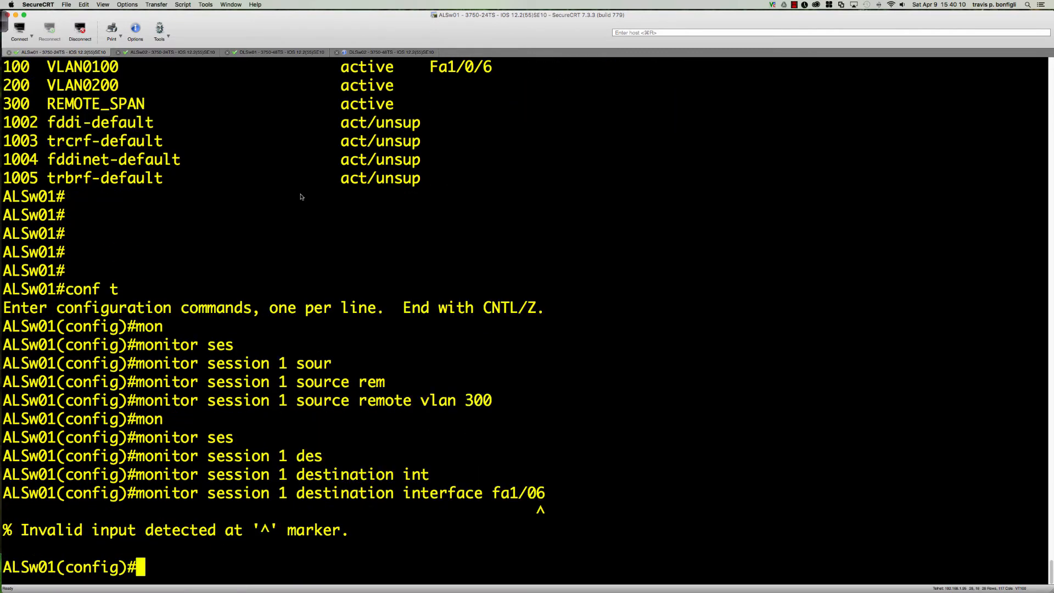
type("monitor session 1 destination interface fa1/0/")
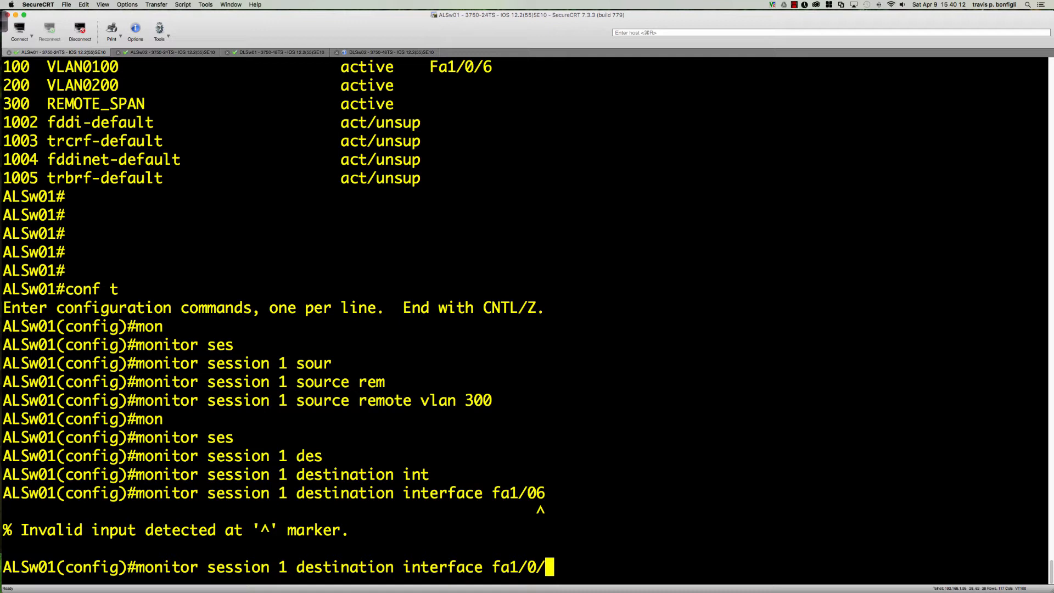
key("Return")
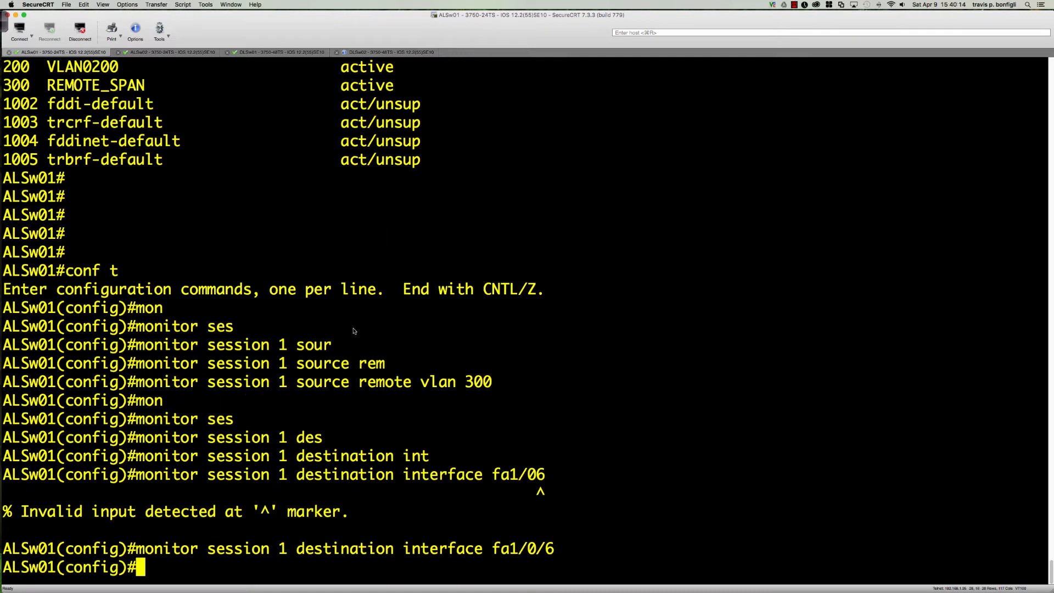
mouse_move(274, 391)
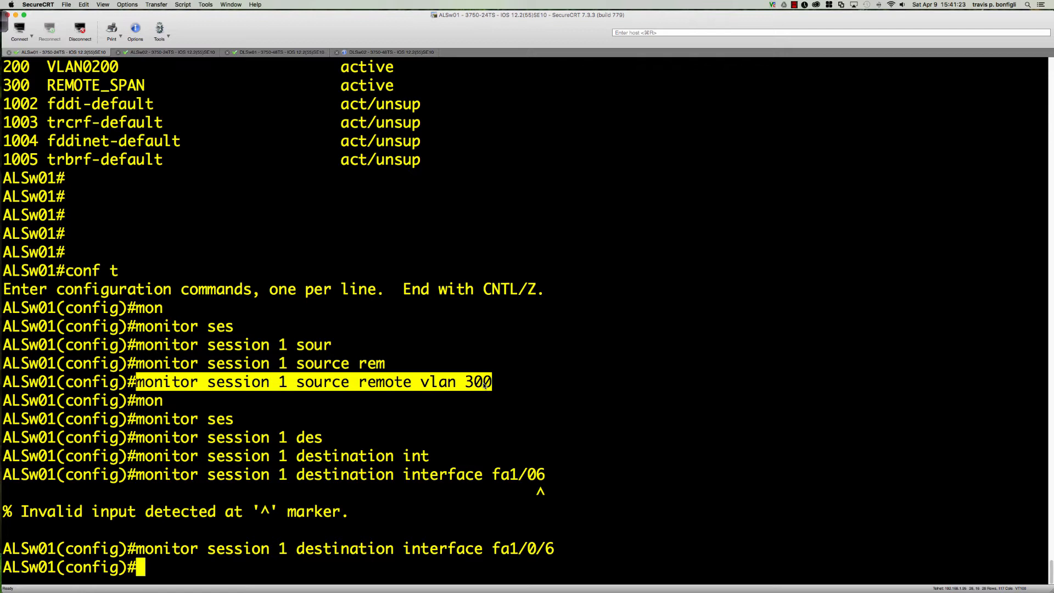
mouse_move(27, 232)
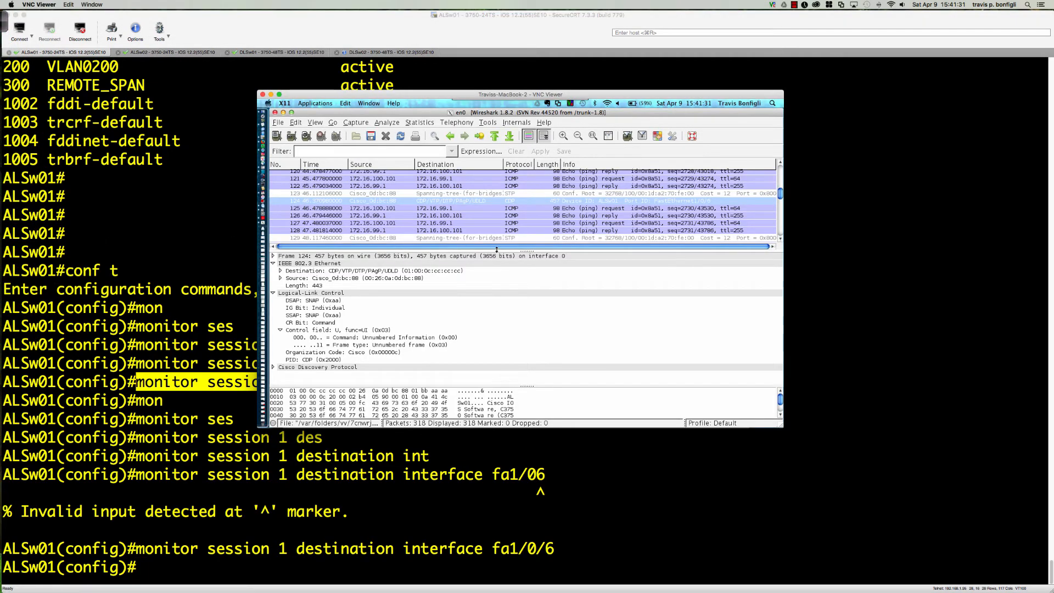
Step: Check the MacBook's interfaces with ifconfig and list Wireshark's capture interfaces
left_click(356, 122)
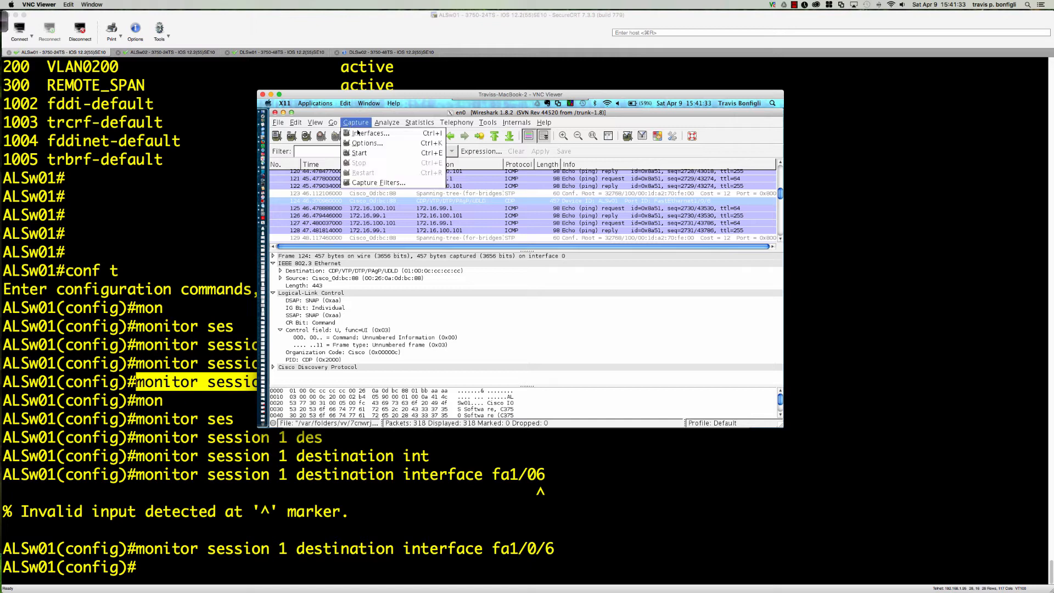
left_click(369, 132)
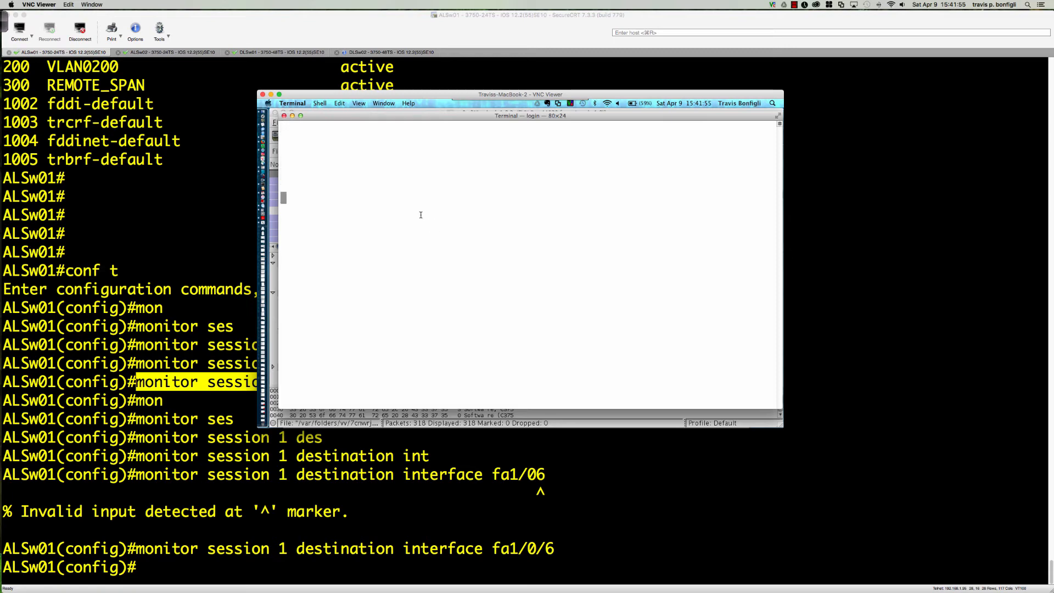
type("ifconf")
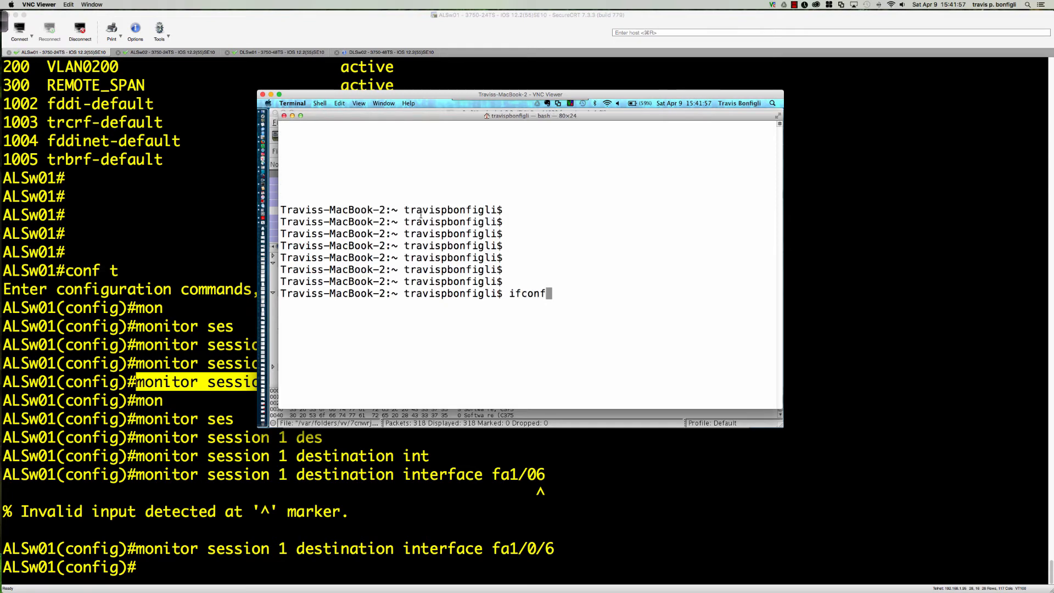
key("Return")
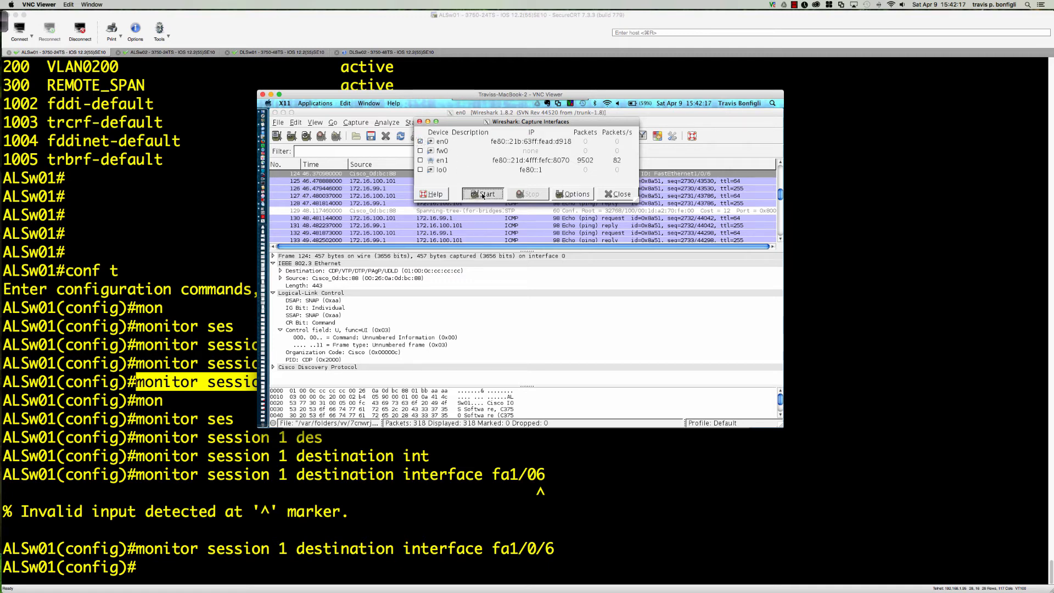
Step: Start a fresh capture on en0 without saving and browse to 172.16.99.1 to generate traffic
left_click(483, 193)
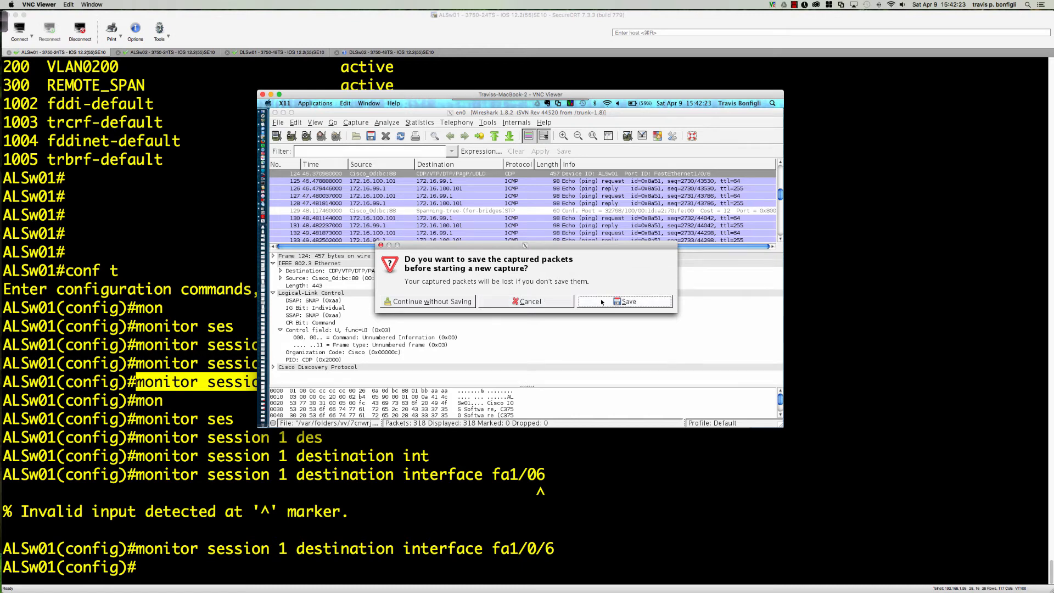
left_click(427, 301)
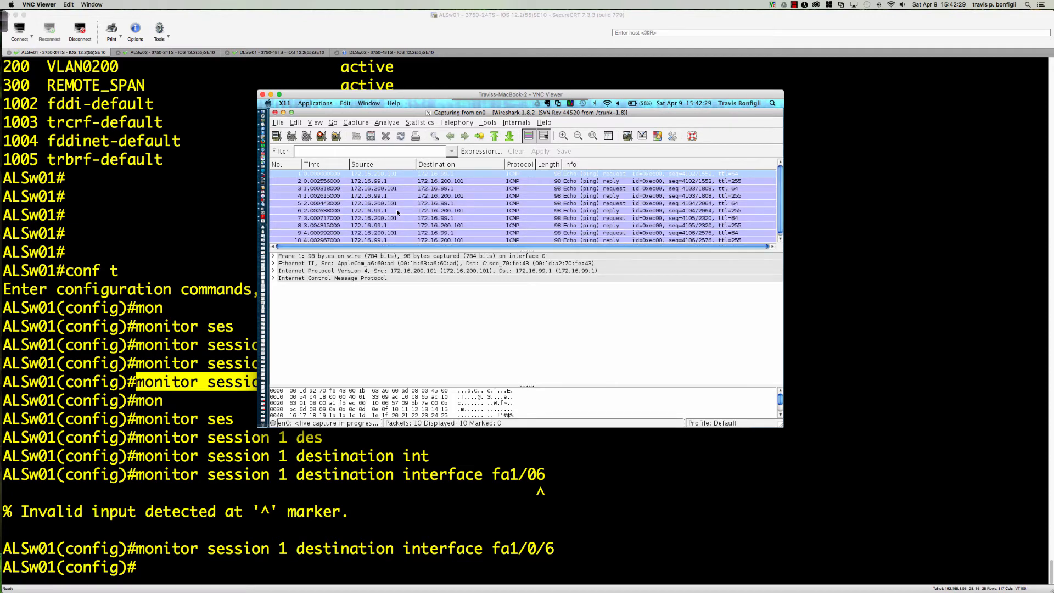
scroll("down", 3)
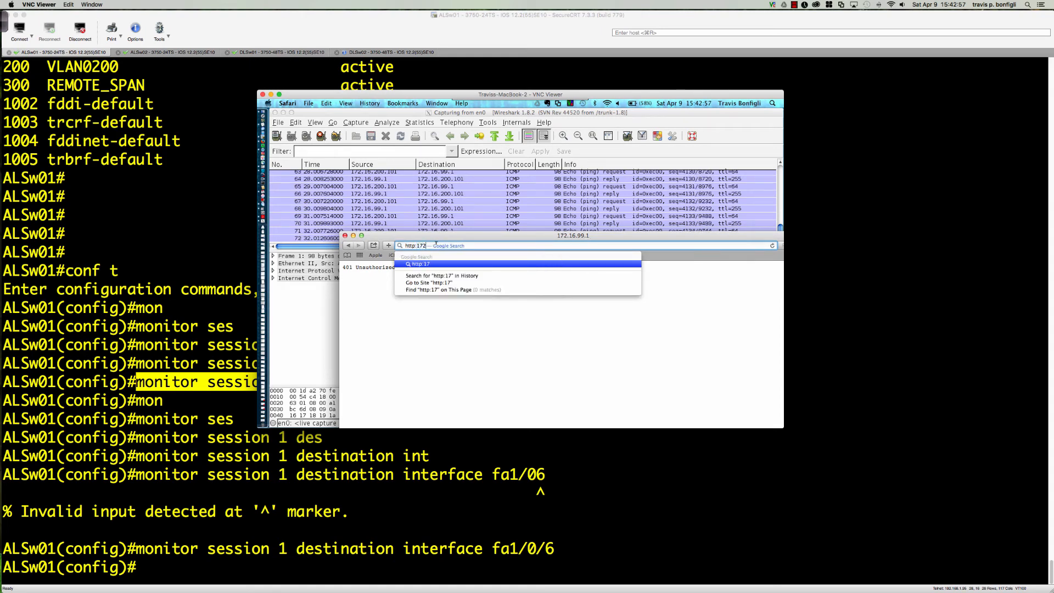
type(".16")
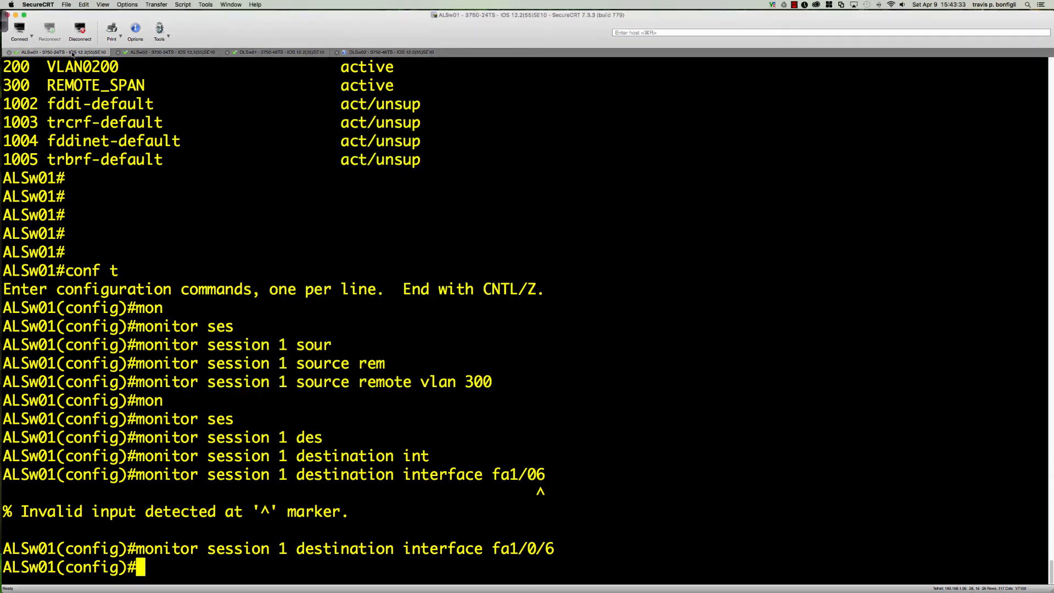
Step: Ping 172.16.100.101 from ALSw02
left_click(172, 52)
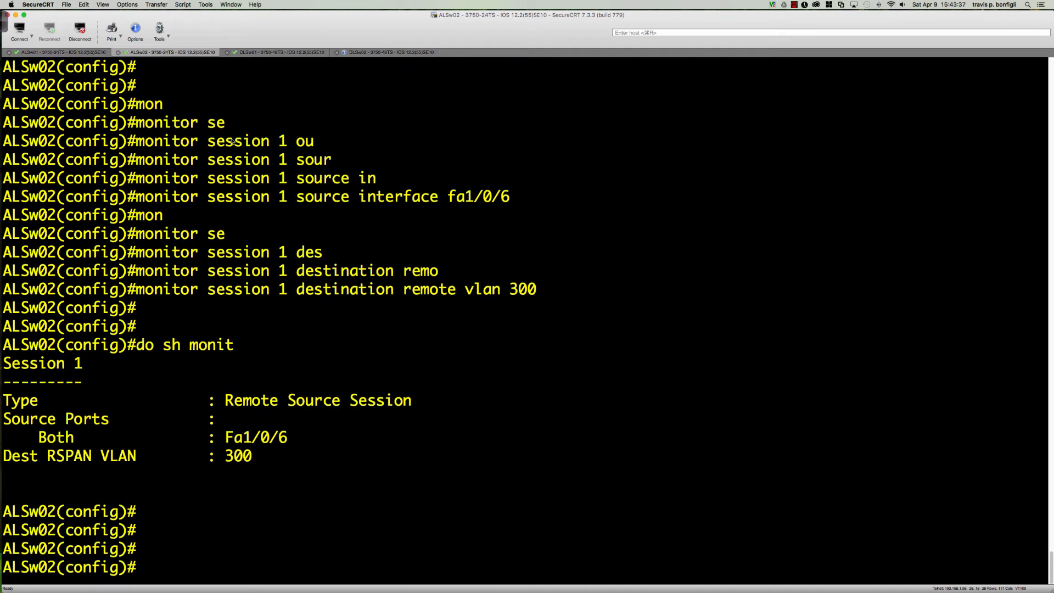
type("ping 1")
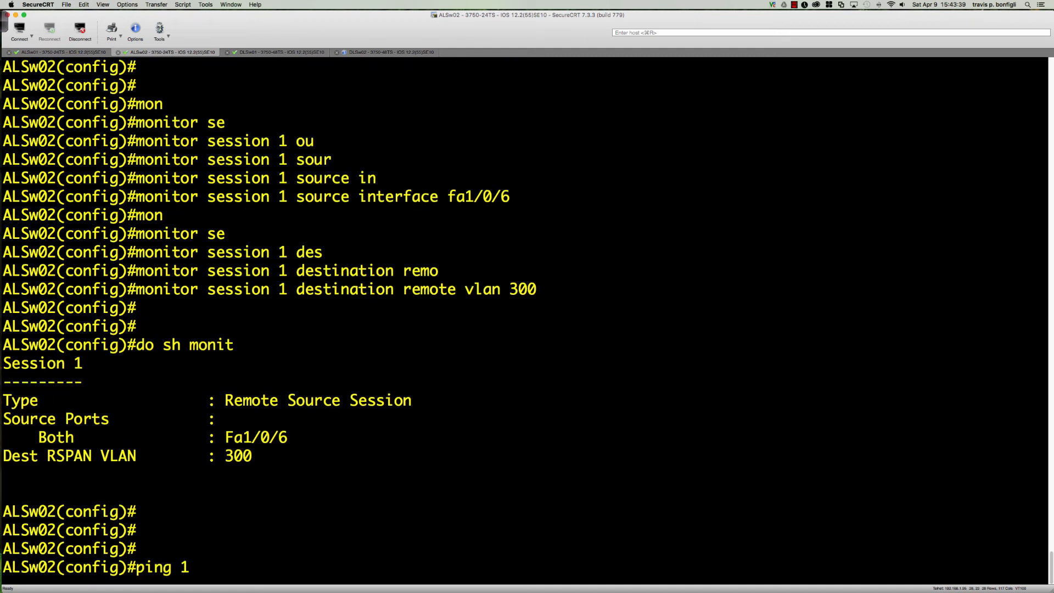
type("72.16.100.101")
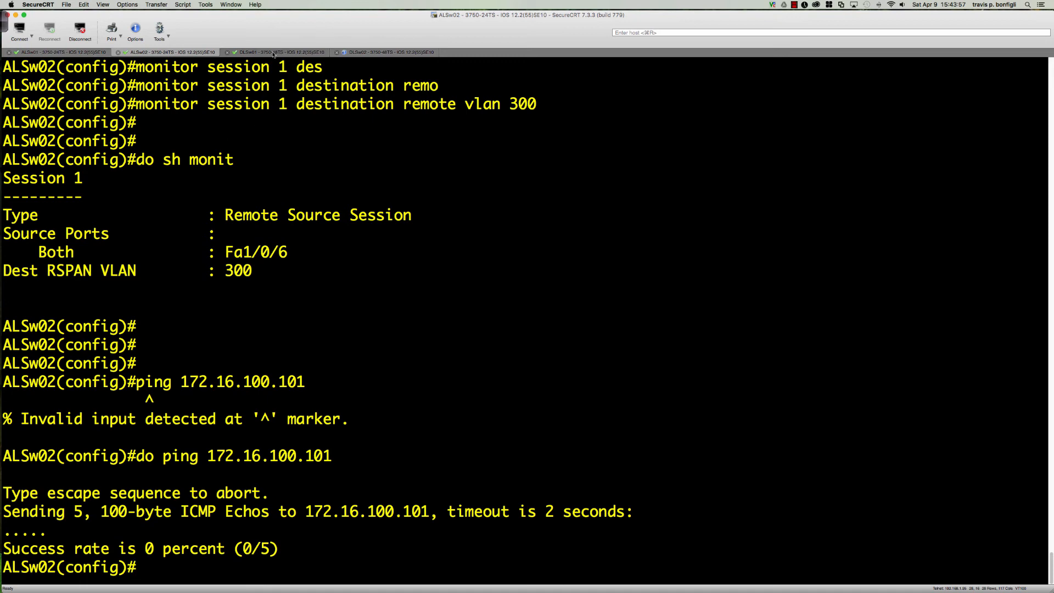
Step: Switch to the DLSw01 session and bring the remote MacBook desktop forward
left_click(274, 52)
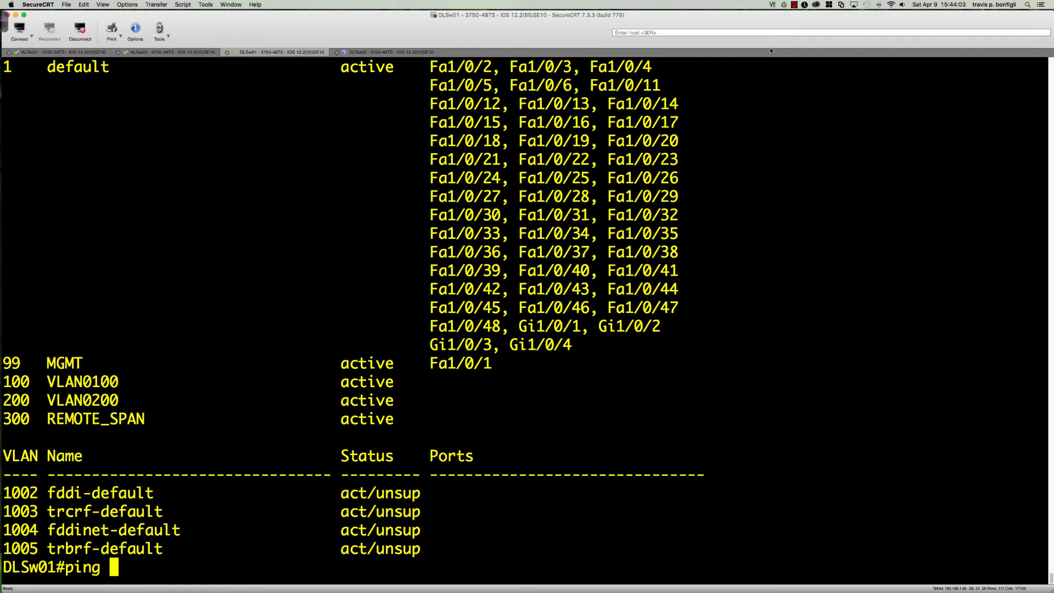
left_click(795, 4)
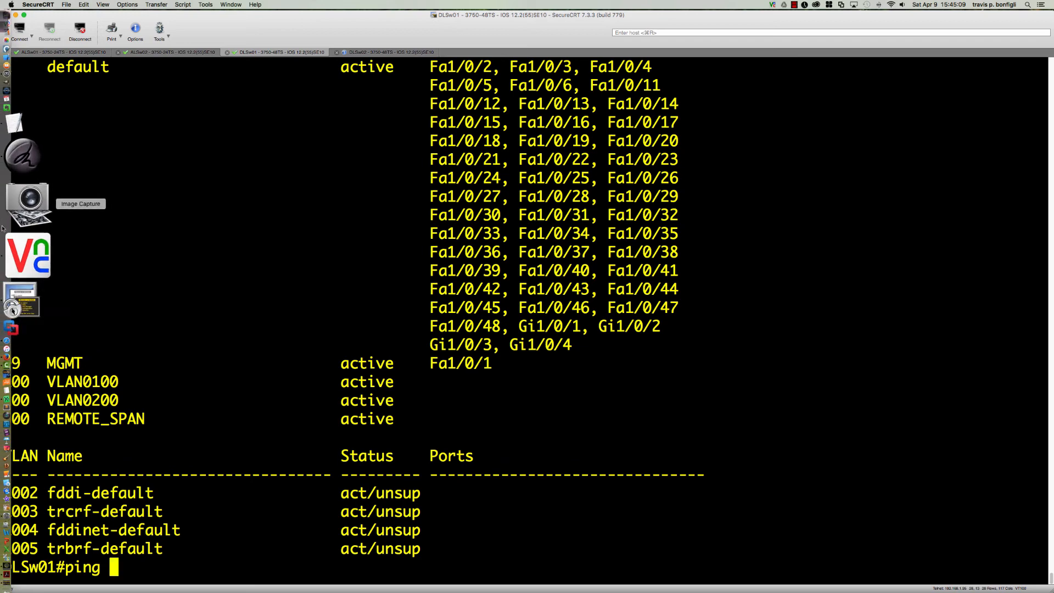
left_click(27, 253)
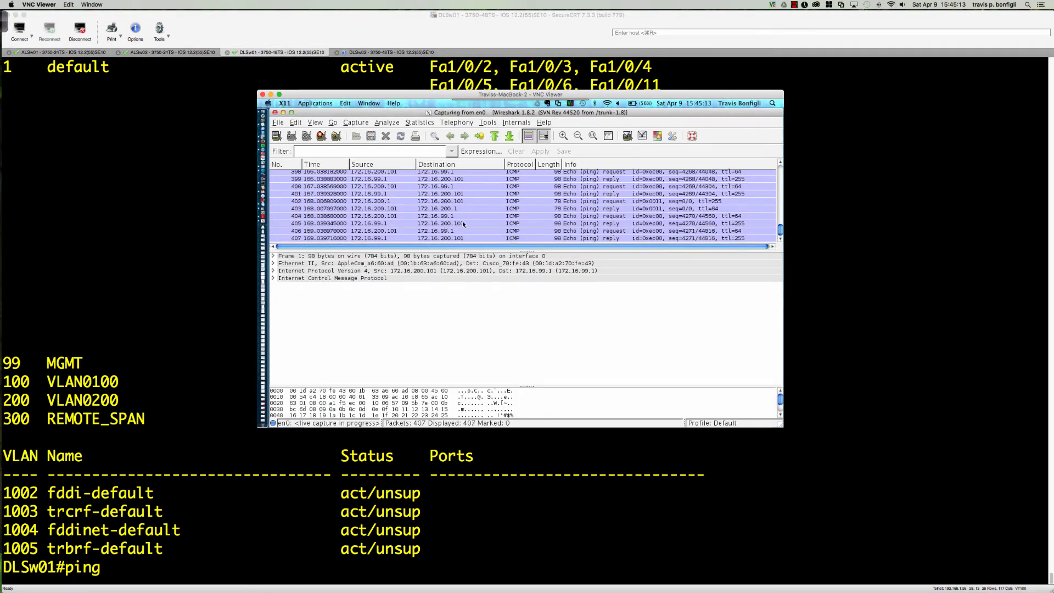
Step: Stop the capture and expand the IP header of the HTTP packet
left_click(355, 122)
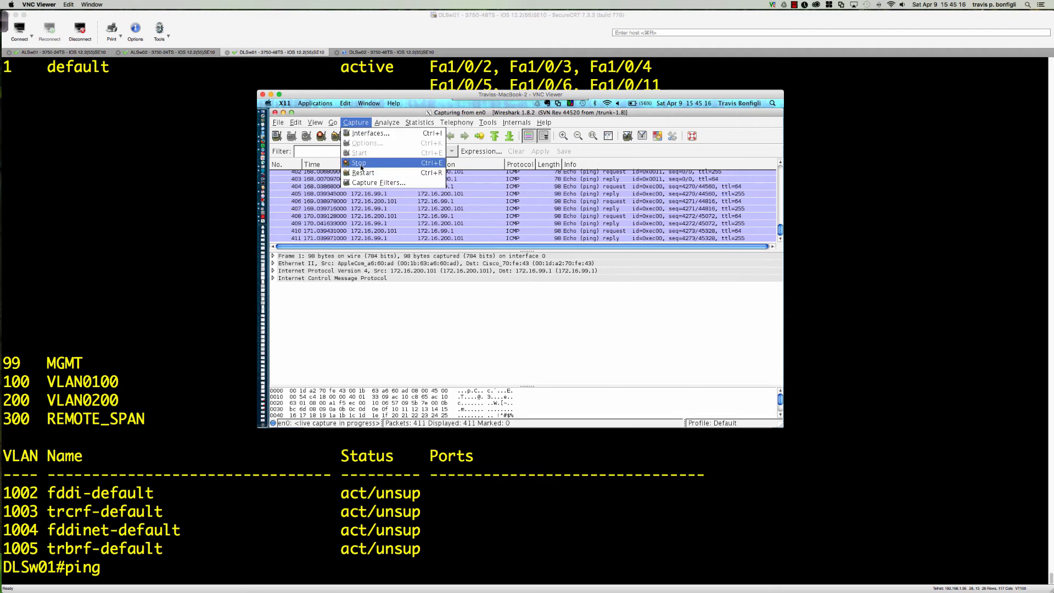
left_click(358, 162)
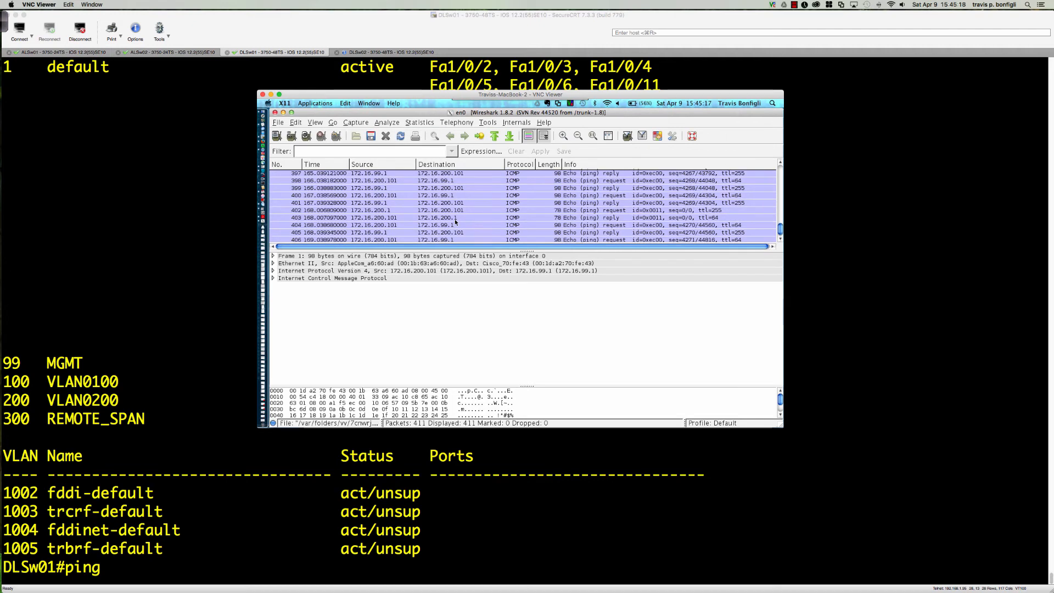
scroll("up", 3)
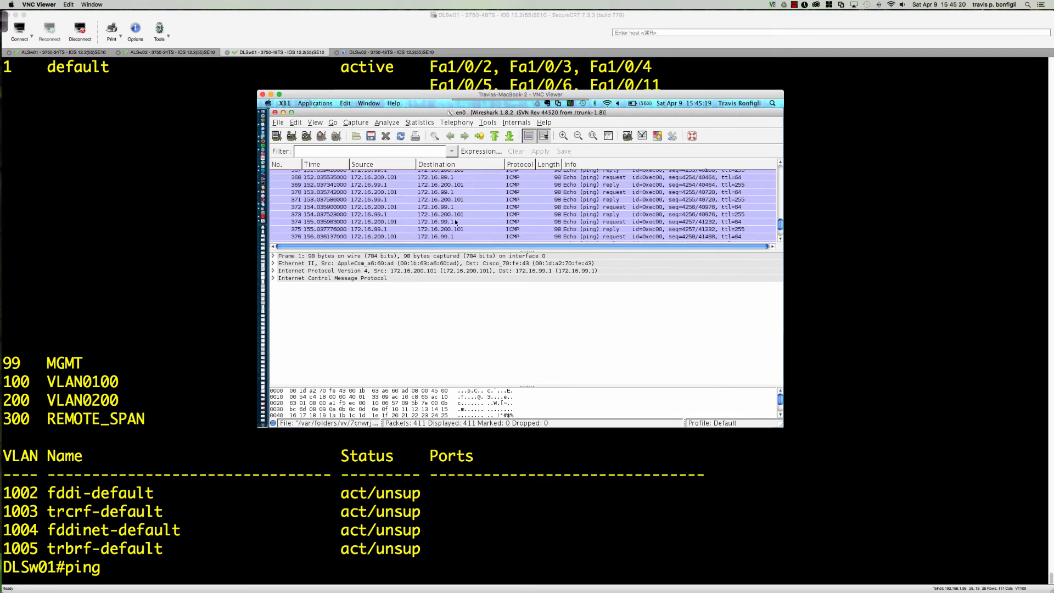
scroll("up", 3)
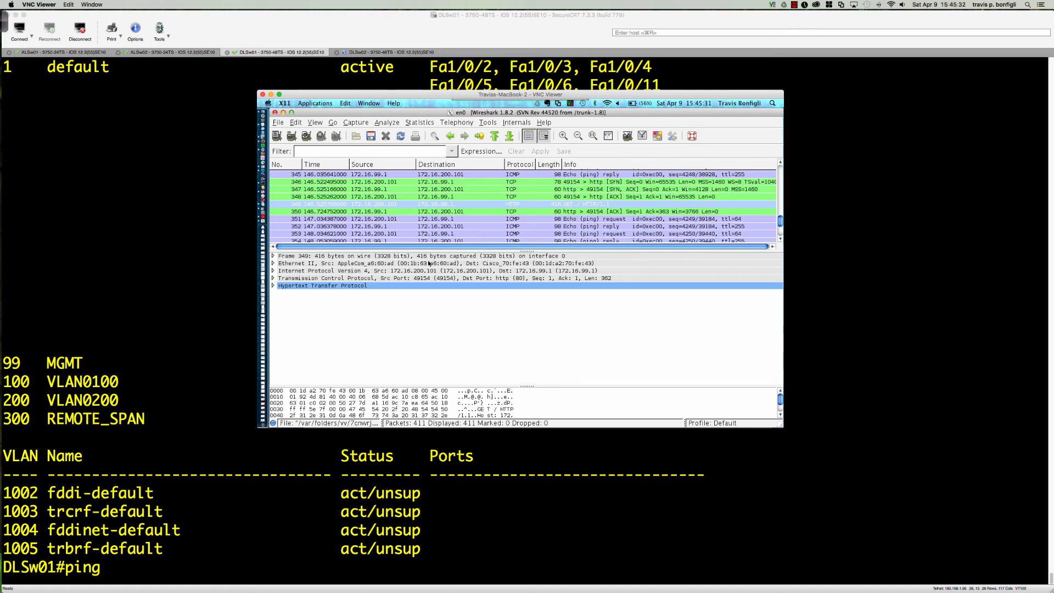
mouse_move(376, 274)
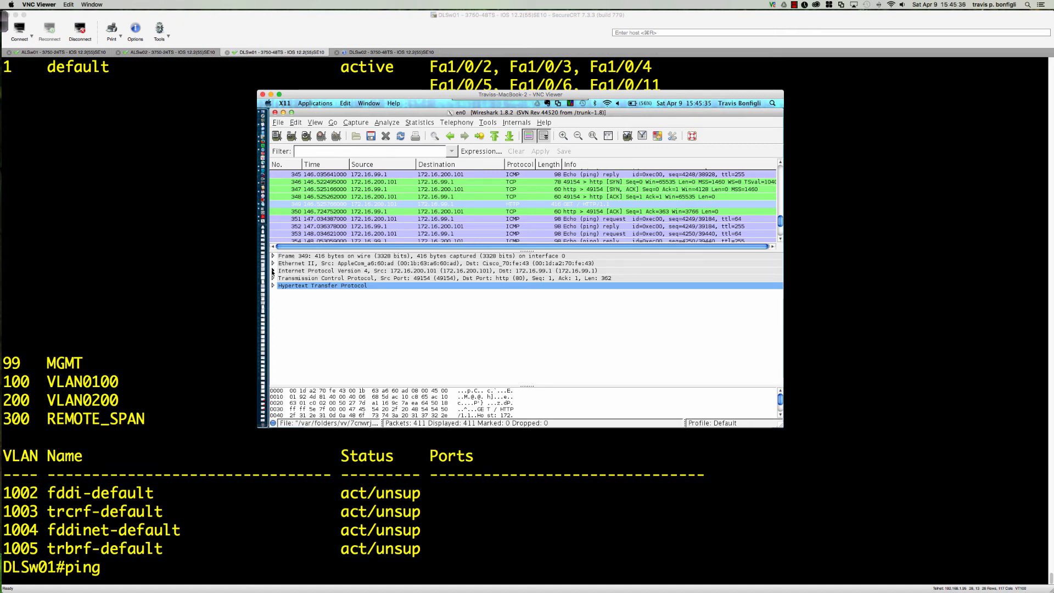
left_click(274, 270)
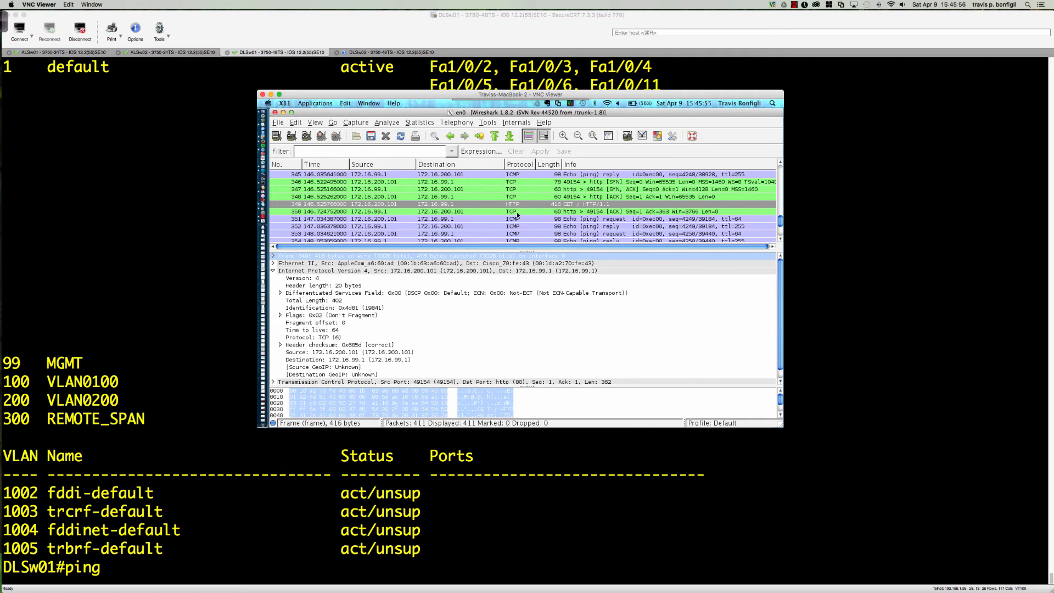
Step: Open packet 356, the server's FIN reply, in its own window
left_click(471, 205)
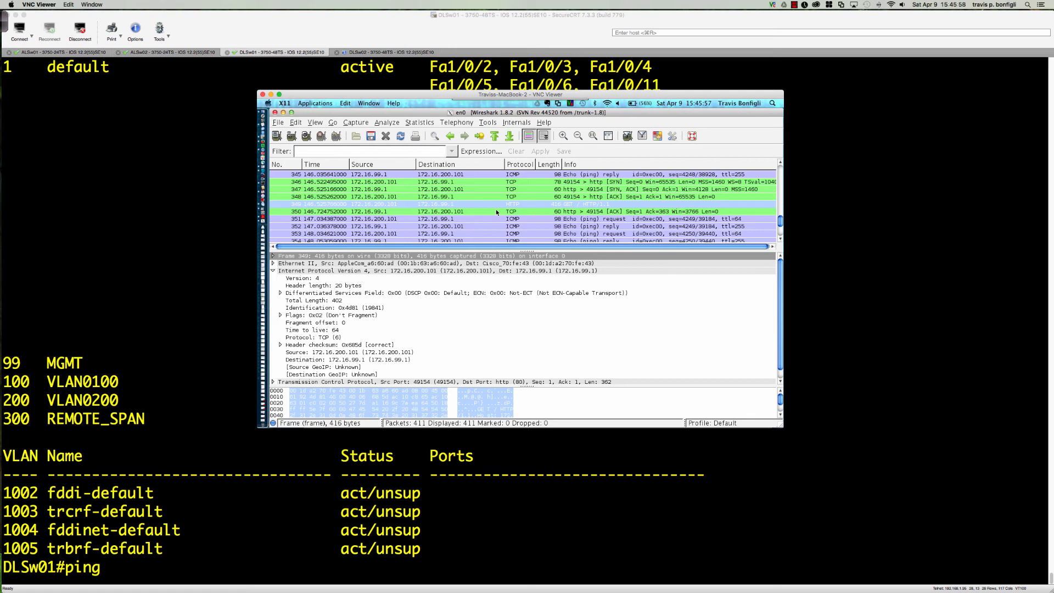
scroll("down", 3)
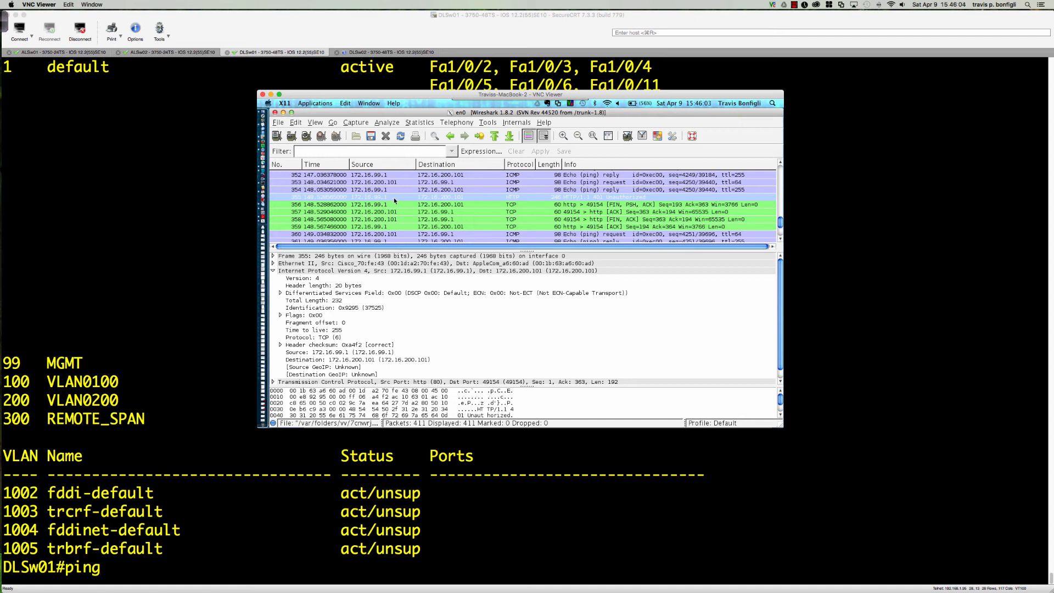
left_click(517, 204)
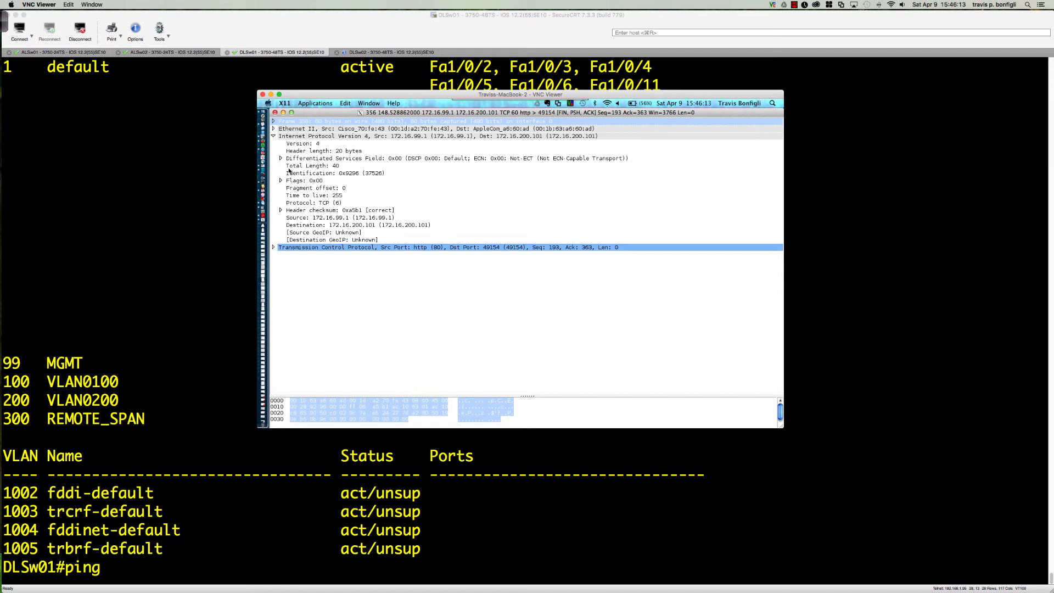
Step: Expand the Transmission Control Protocol details of packet 356 and review the earlier HTTP session in the list
left_click(274, 247)
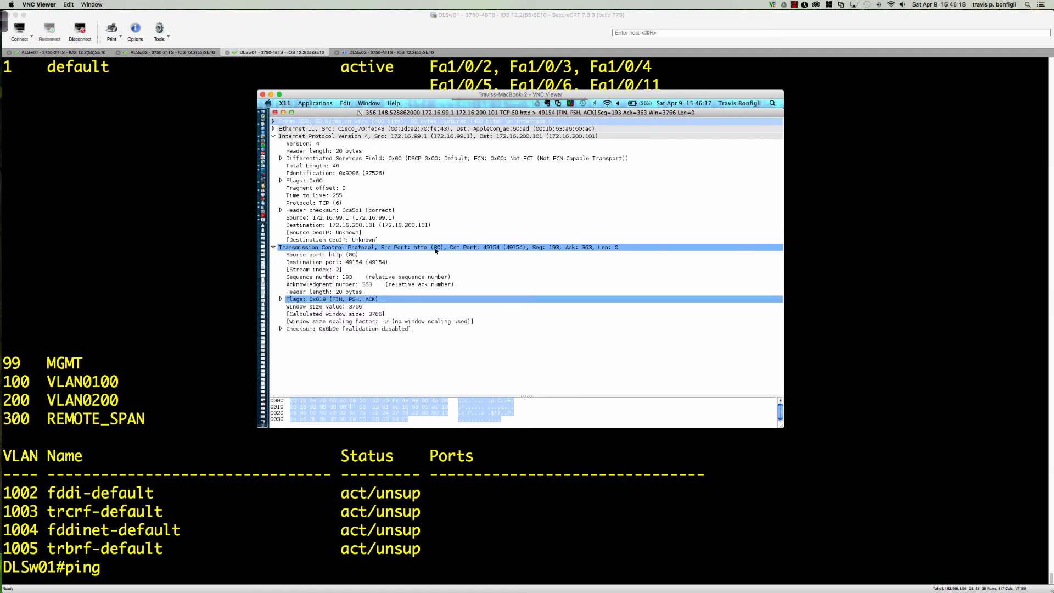
mouse_move(516, 250)
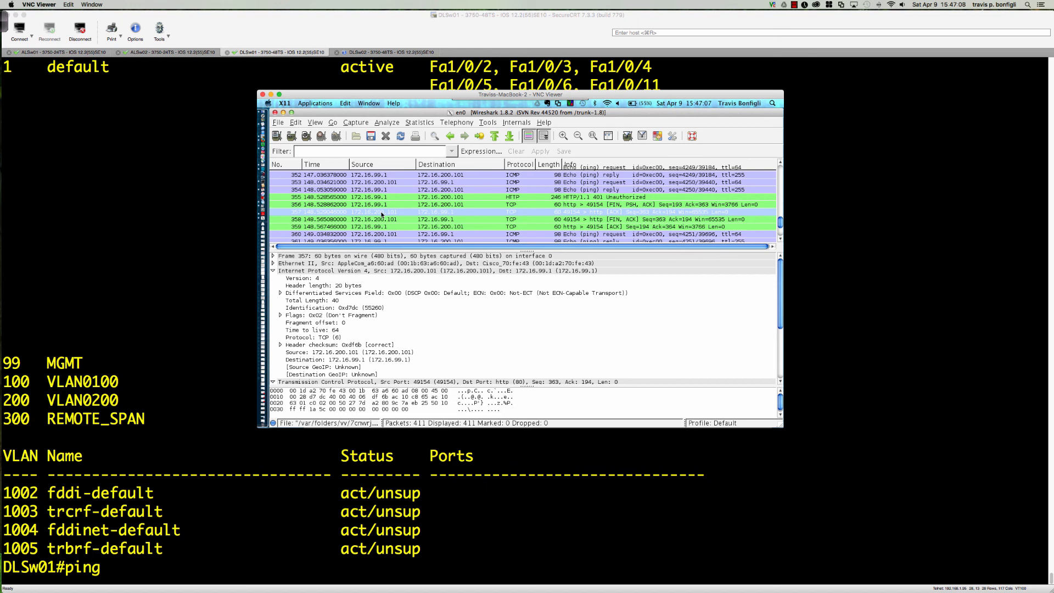
scroll("down", 3)
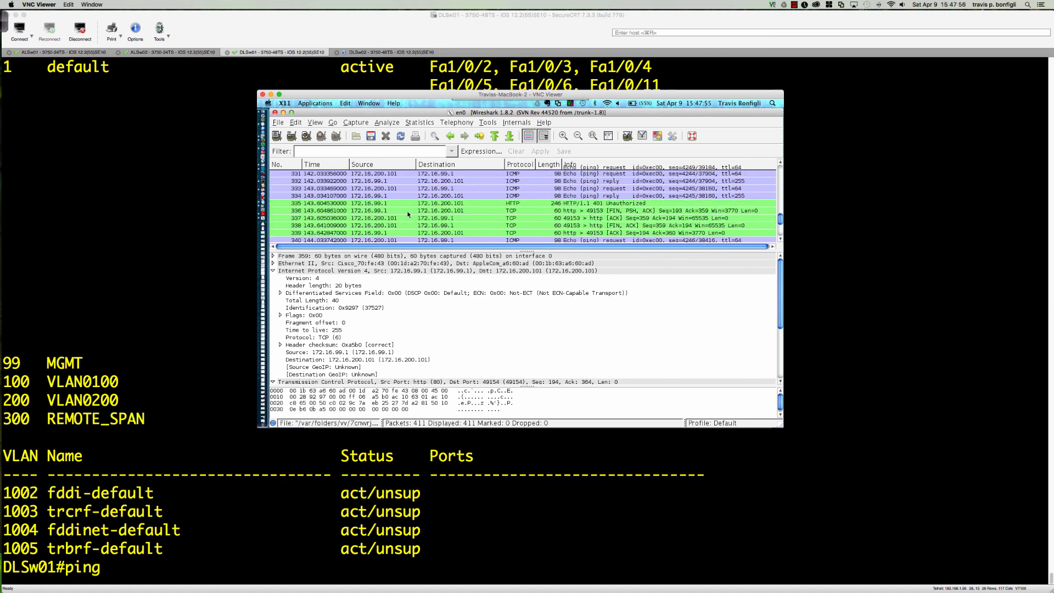
scroll("up", 3)
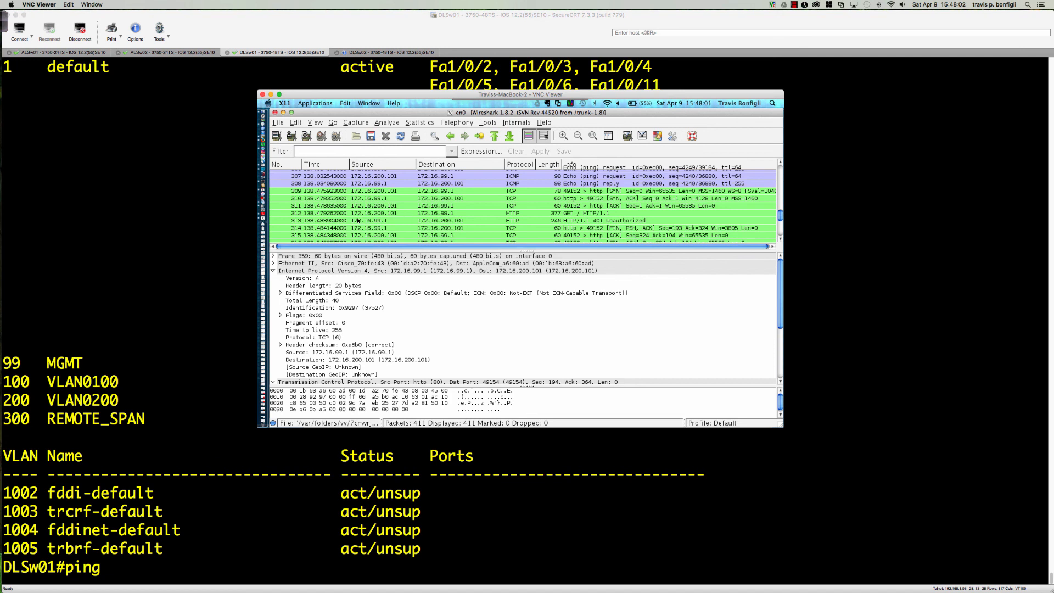
Step: Select frame 312, the 377-byte HTTP GET / request from 172.16.200.101 to 172.16.99.1 port 80
left_click(403, 213)
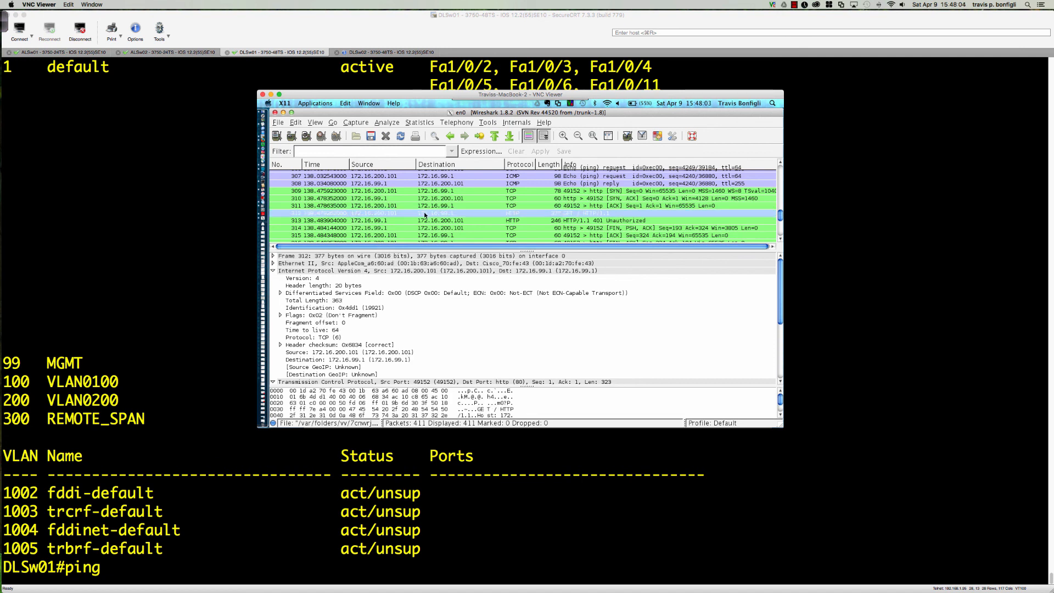
mouse_move(706, 120)
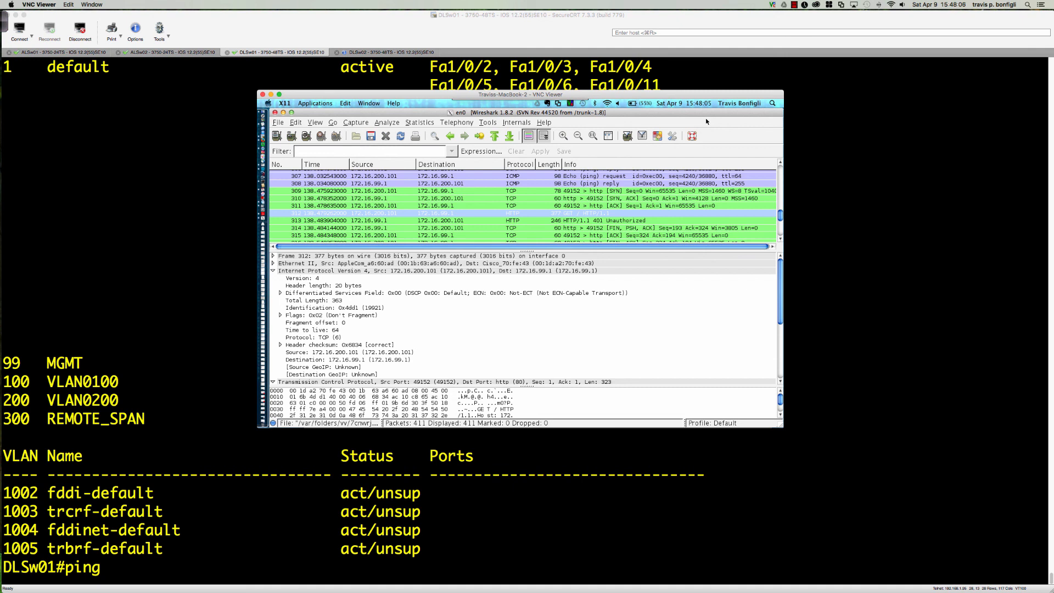
mouse_move(784, 32)
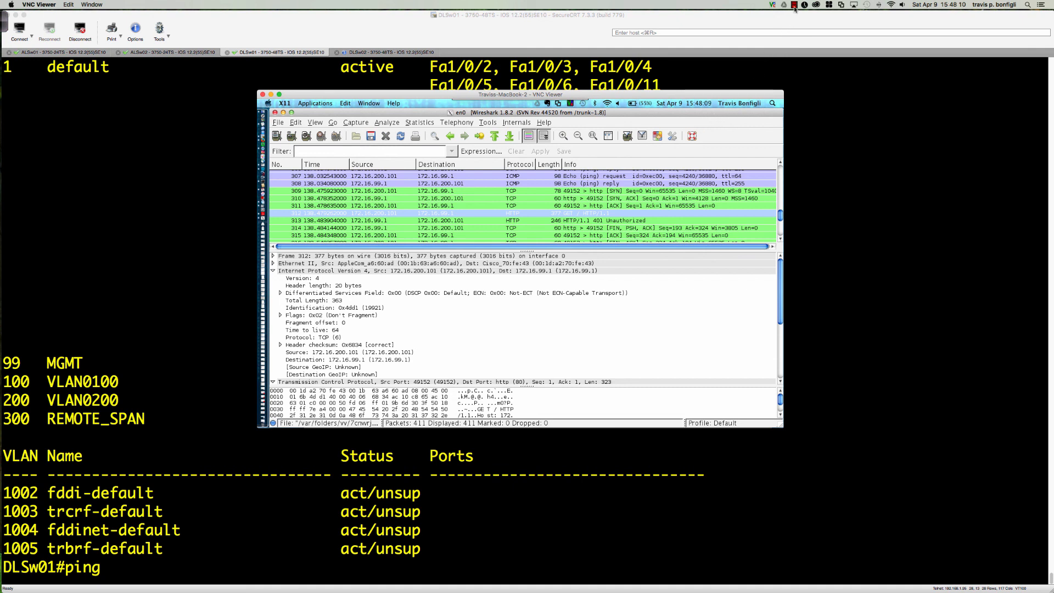
left_click(793, 5)
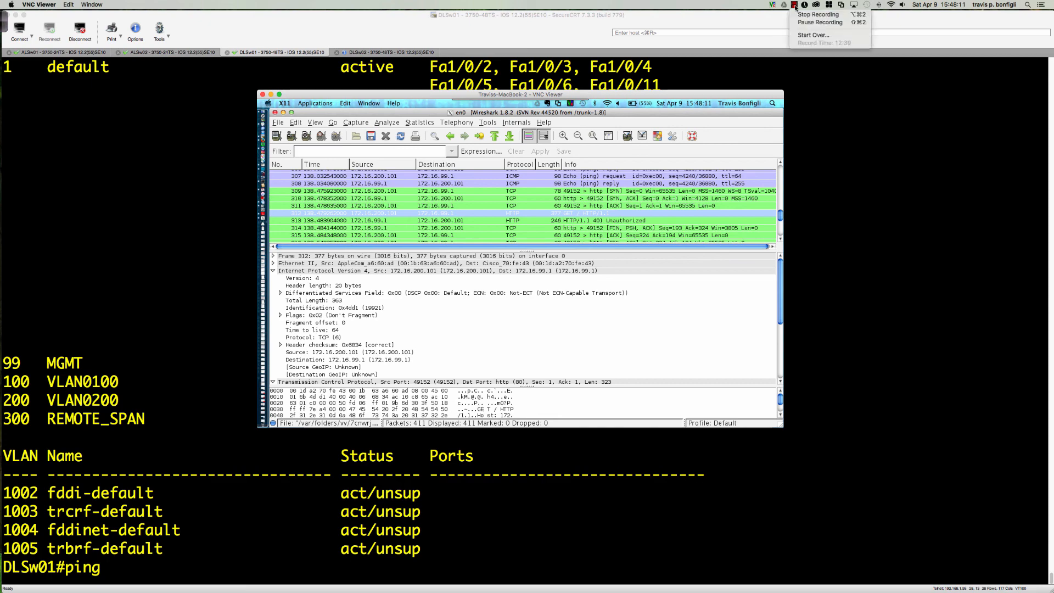
mouse_move(819, 15)
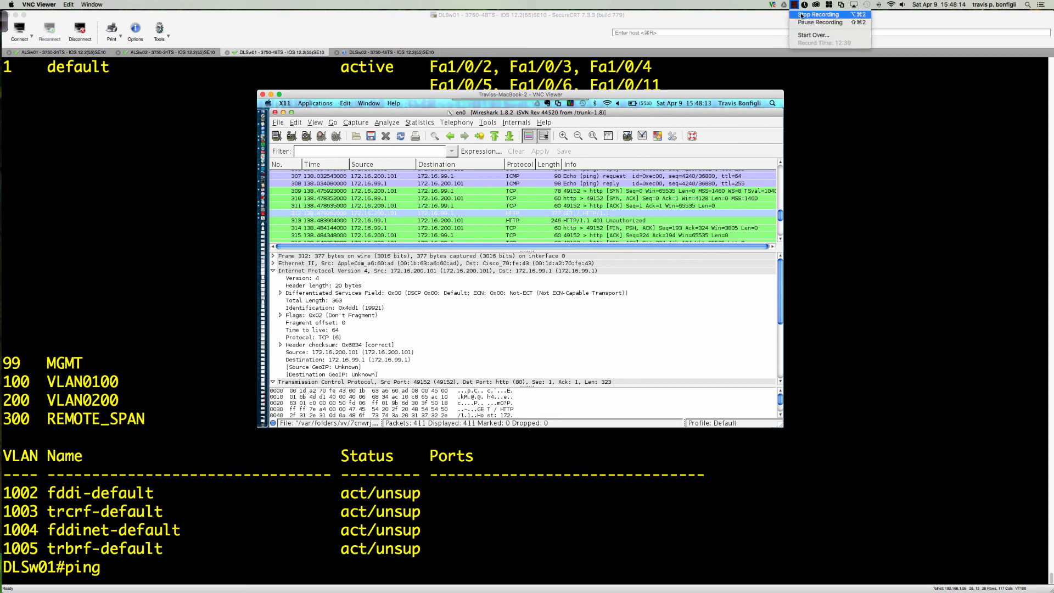